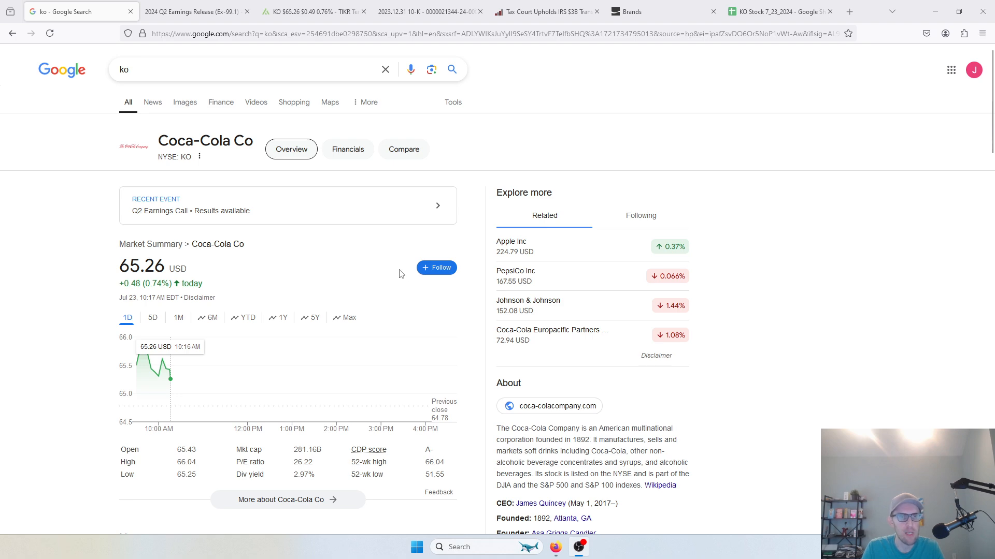
Show the '2024 Q2 Earnings Release (Ex-99.1)' PDF at its first page.
{"action": "left_click", "coordinate": [190, 11]}
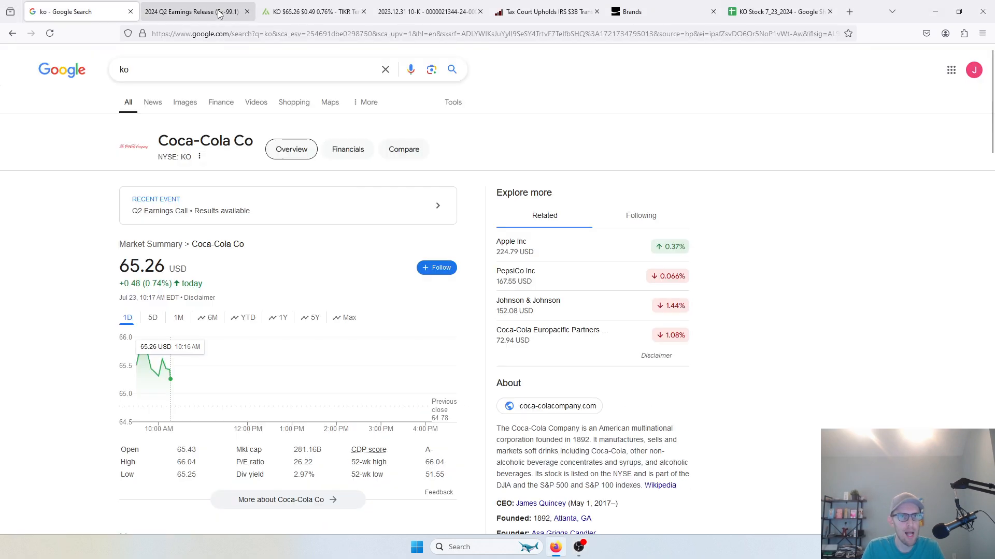
{"action": "left_click", "coordinate": [190, 12]}
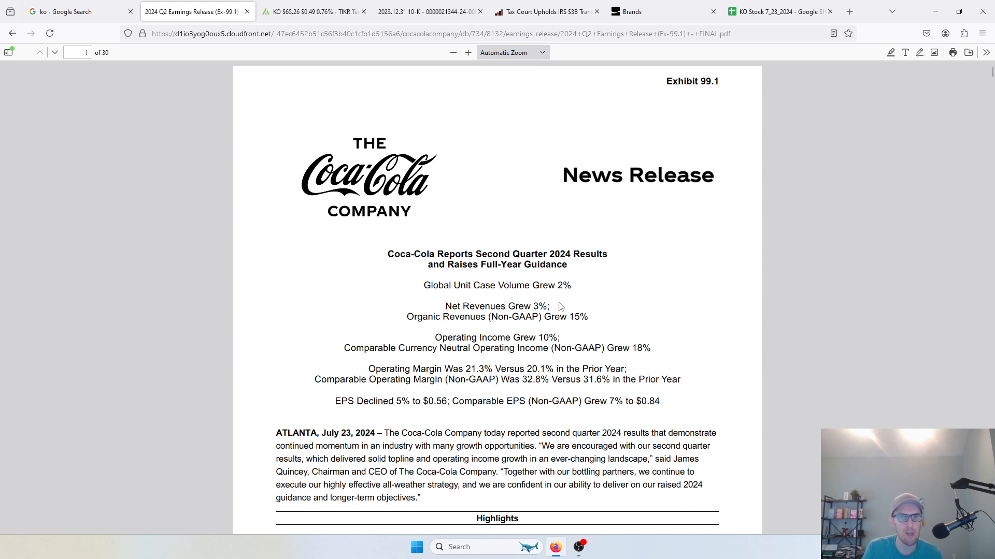
{"action": "mouse_move", "coordinate": [579, 314]}
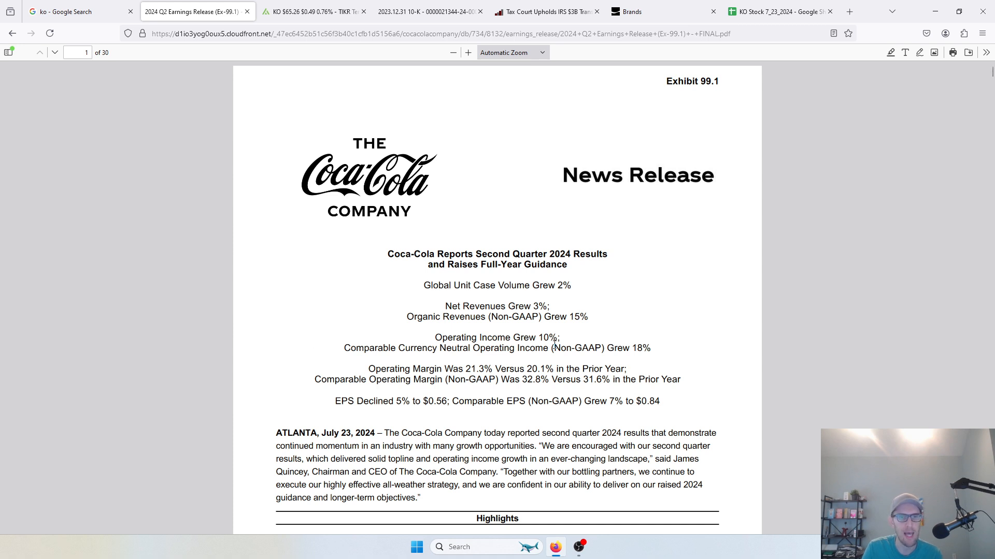
{"action": "mouse_move", "coordinate": [438, 365]}
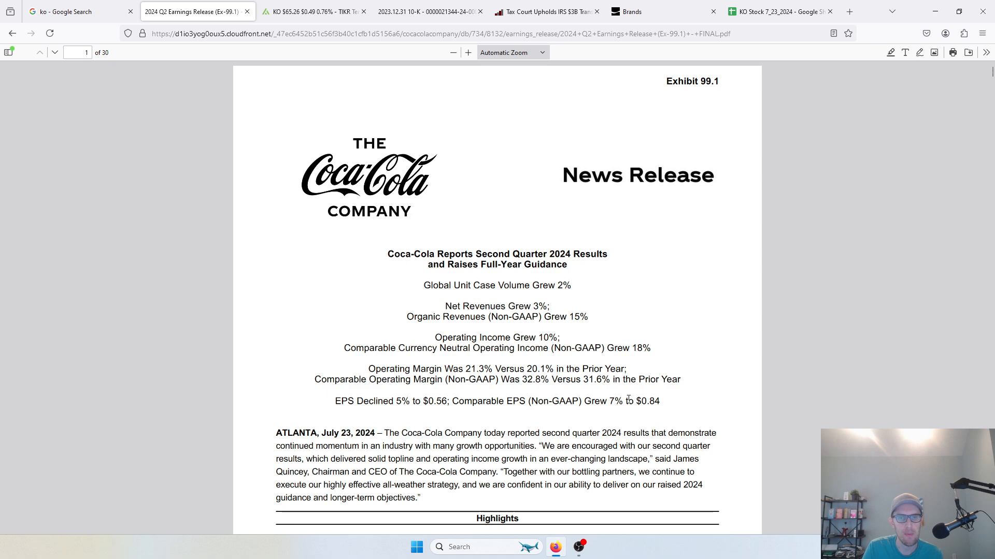
Scroll to page 3's Revenues and Volume table for the quarter ended June 28, 2024.
{"action": "scroll", "scroll_direction": "down", "scroll_amount": 3}
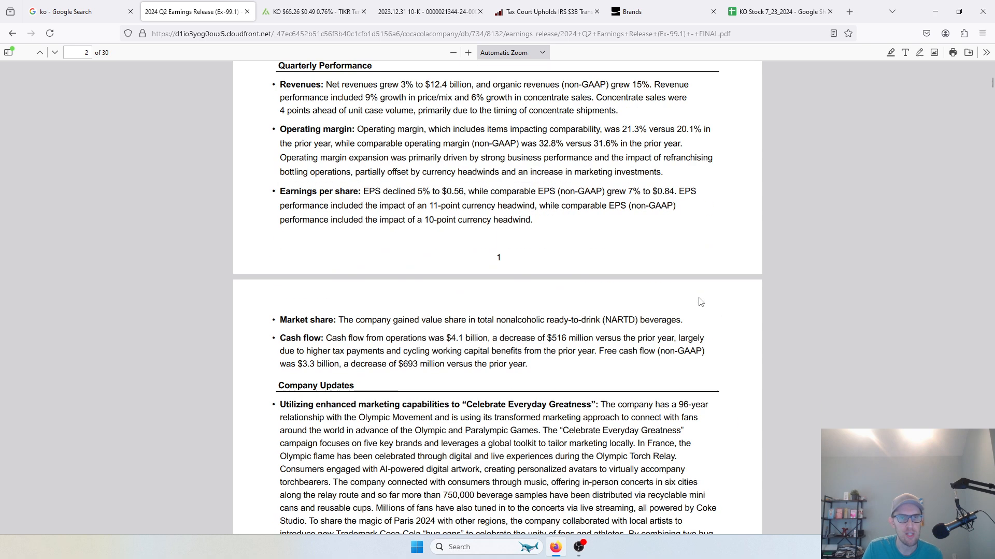
{"action": "scroll", "scroll_direction": "down", "scroll_amount": 3}
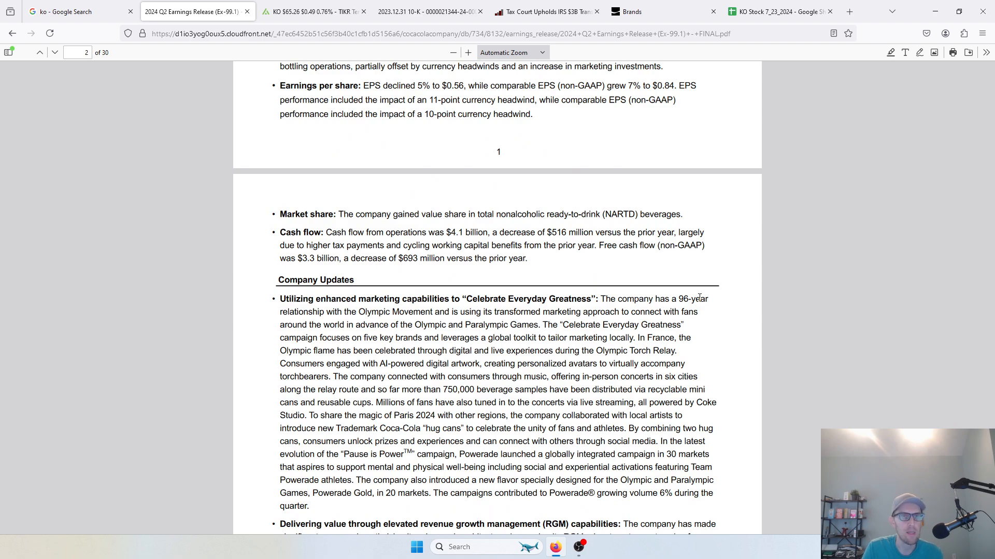
{"action": "scroll", "scroll_direction": "down", "scroll_amount": 3}
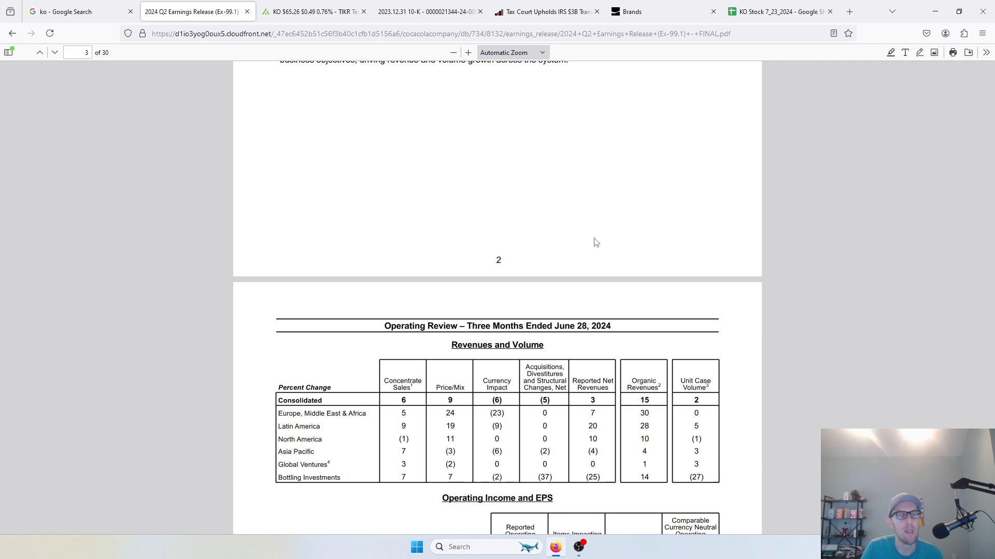
{"action": "mouse_move", "coordinate": [565, 241]}
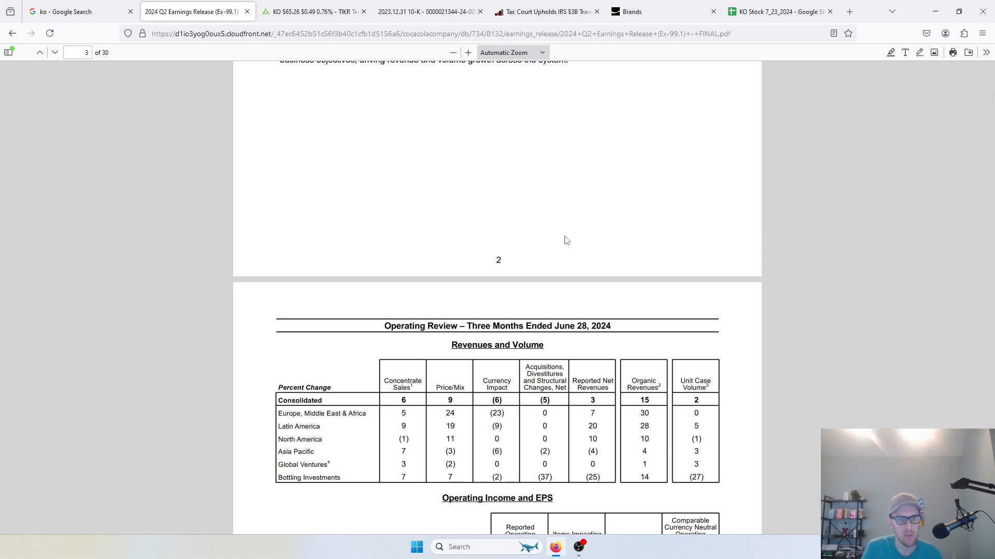
{"action": "mouse_move", "coordinate": [461, 285]}
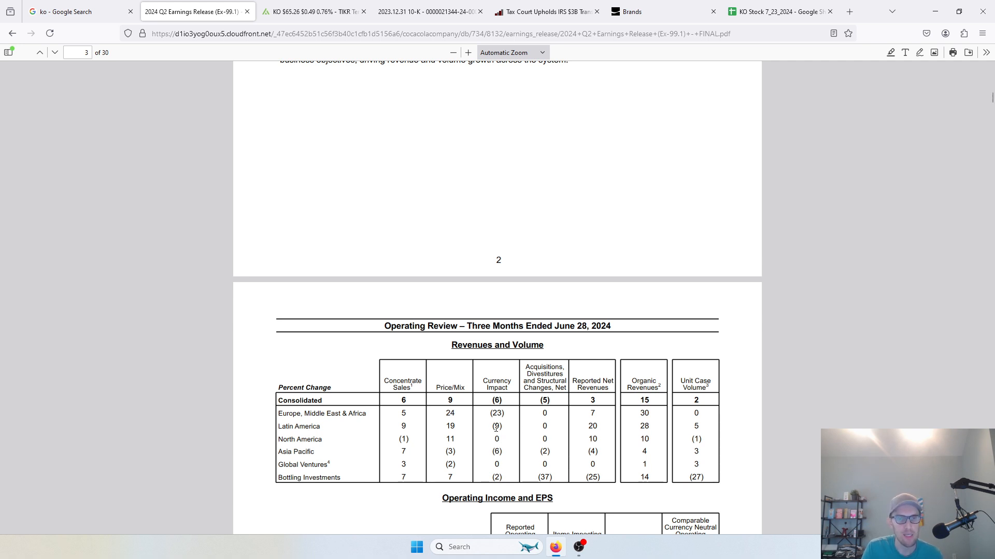
{"action": "mouse_move", "coordinate": [509, 440]}
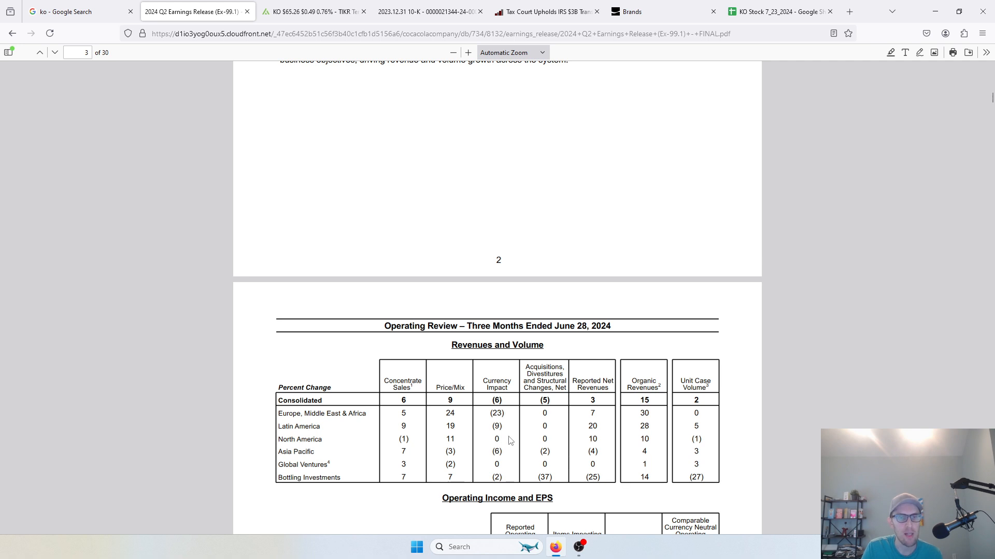
{"action": "mouse_move", "coordinate": [444, 423]}
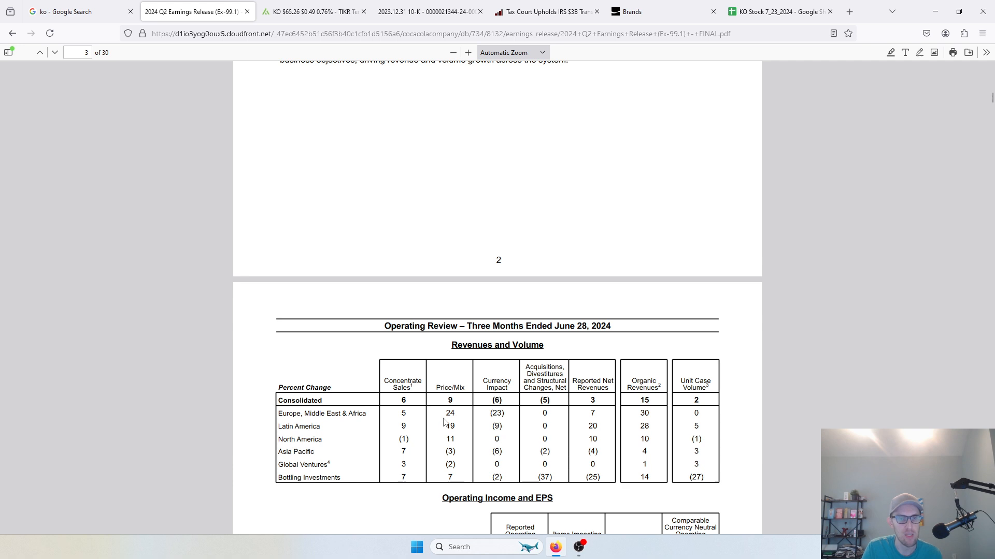
{"action": "mouse_move", "coordinate": [499, 424]}
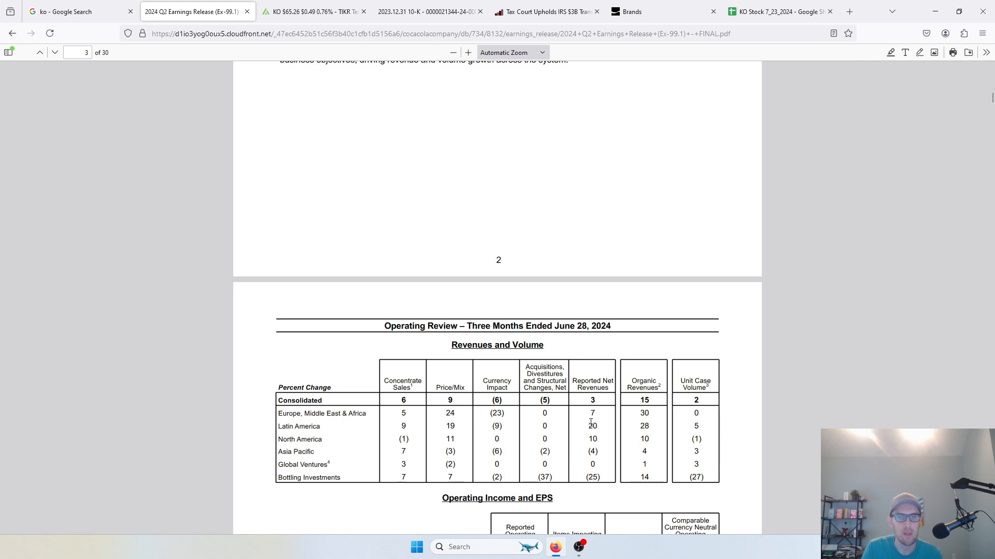
{"action": "mouse_move", "coordinate": [599, 423]}
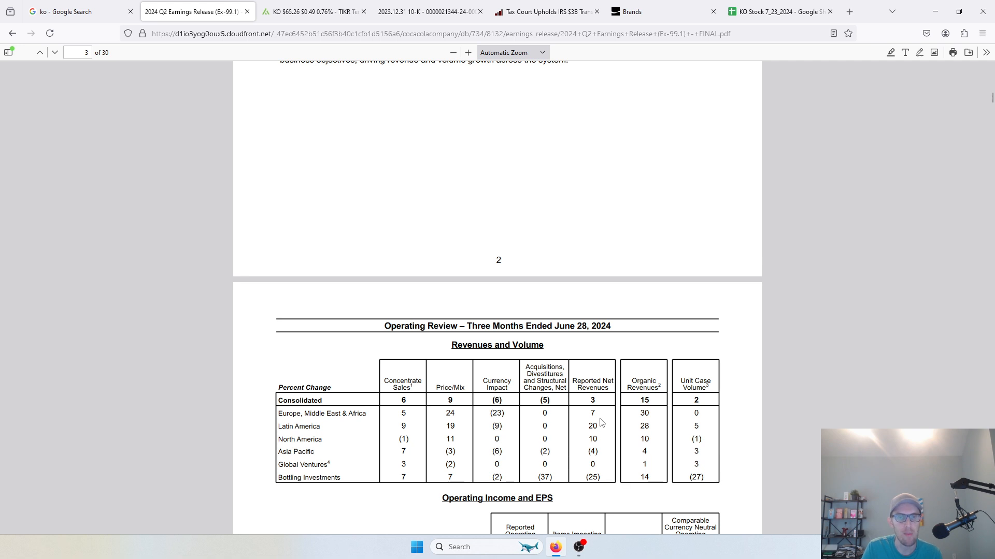
{"action": "mouse_move", "coordinate": [740, 424]}
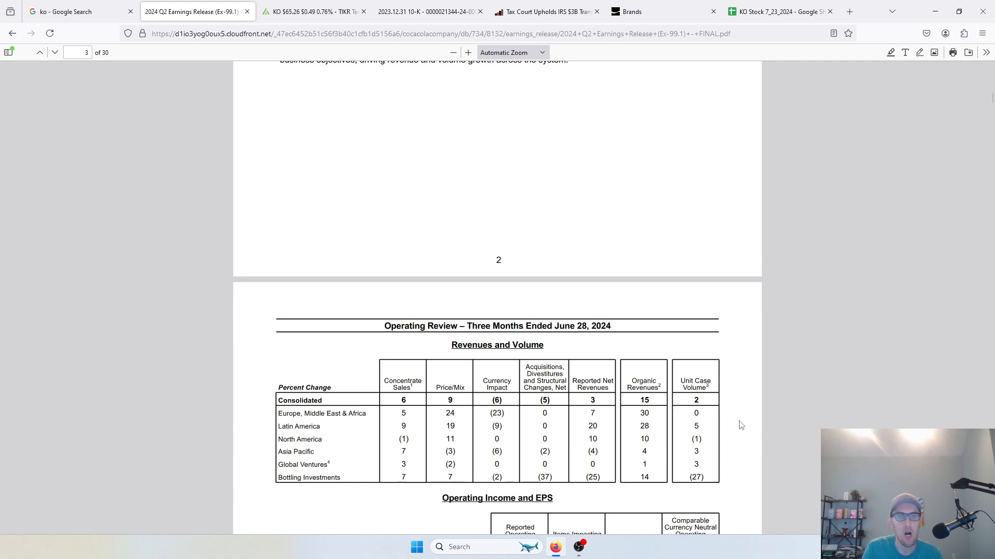
{"action": "mouse_move", "coordinate": [729, 420]}
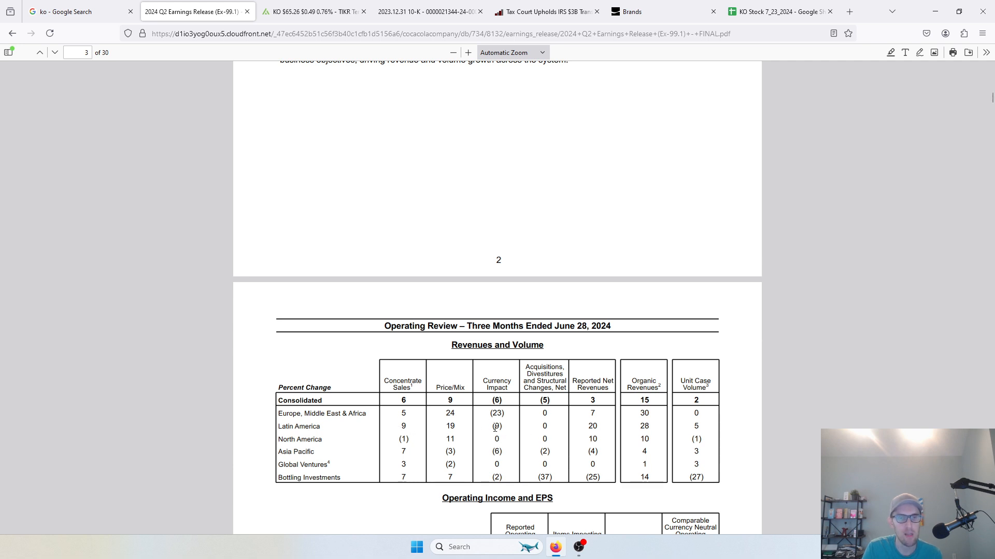
{"action": "mouse_move", "coordinate": [579, 436]}
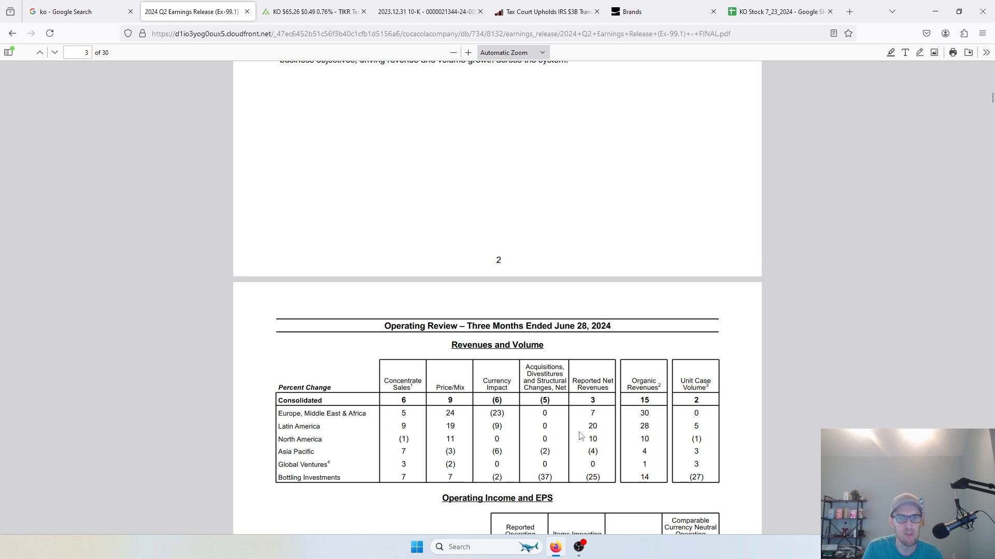
{"action": "mouse_move", "coordinate": [687, 429]}
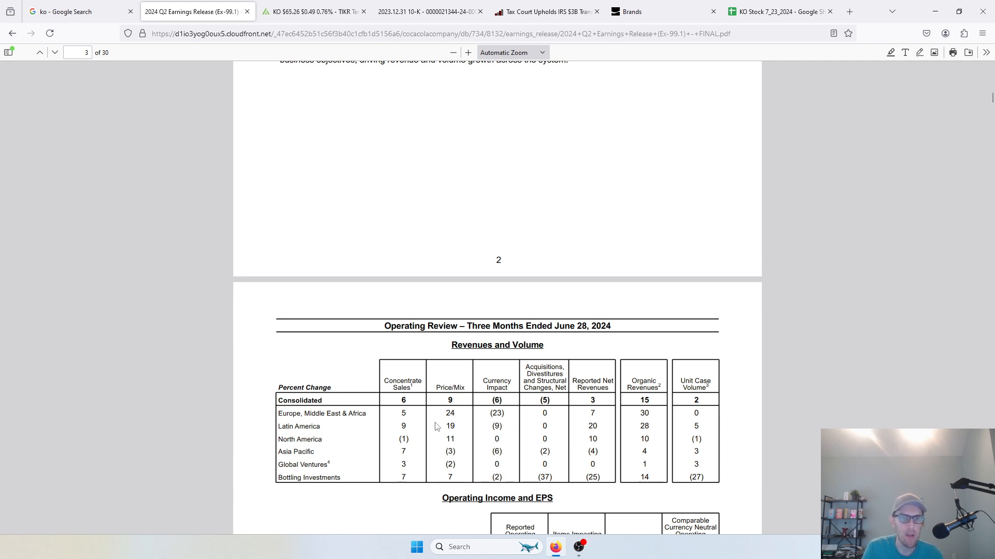
{"action": "mouse_move", "coordinate": [441, 446]}
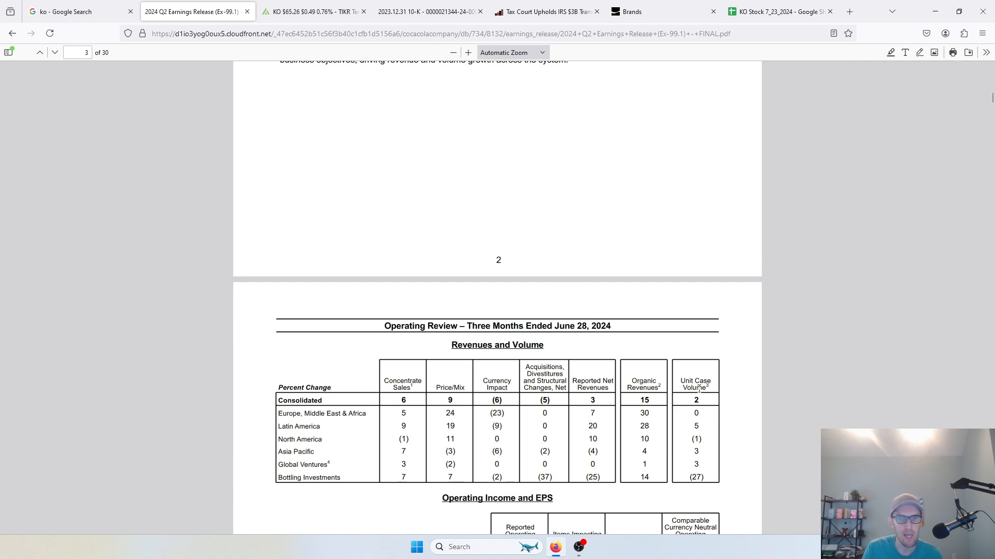
{"action": "mouse_move", "coordinate": [700, 442]}
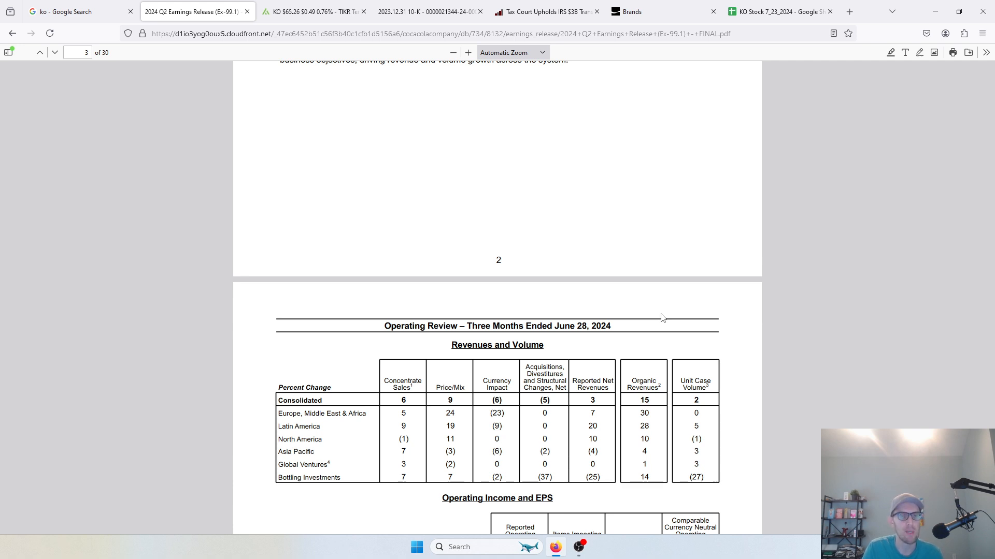
{"action": "mouse_move", "coordinate": [500, 305]}
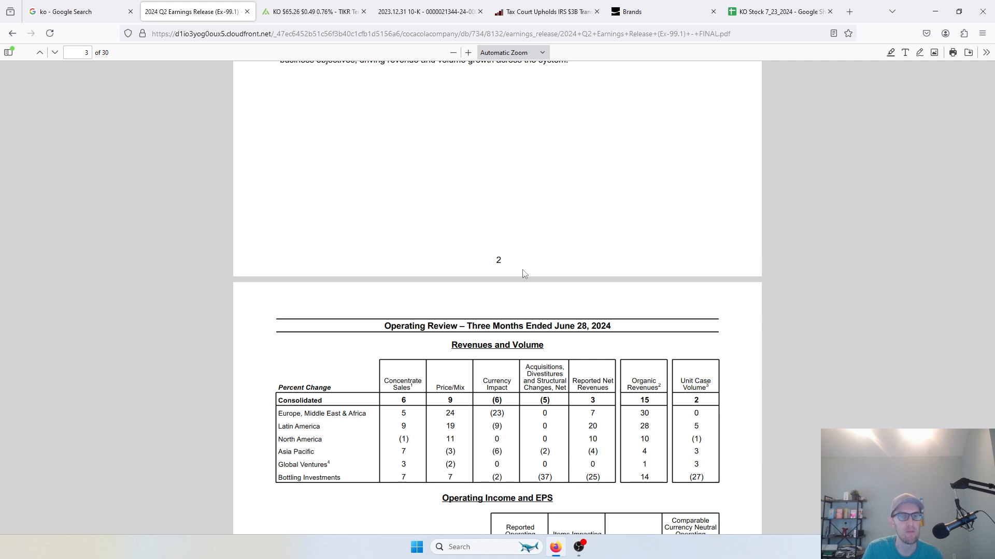
{"action": "mouse_move", "coordinate": [172, 423]}
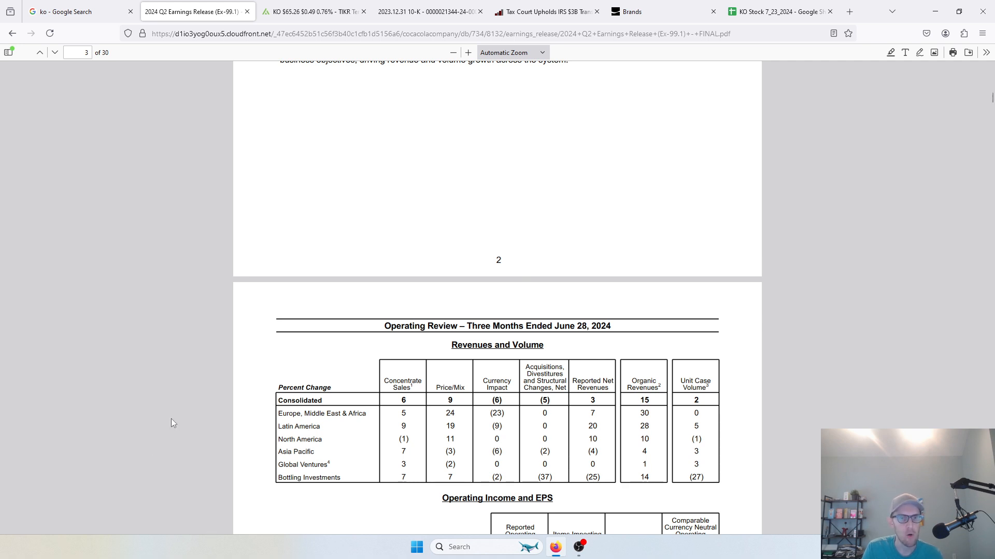
Scroll past the regional operating results to page 7's 2024 Outlook guidance.
{"action": "scroll", "scroll_direction": "down", "scroll_amount": 3}
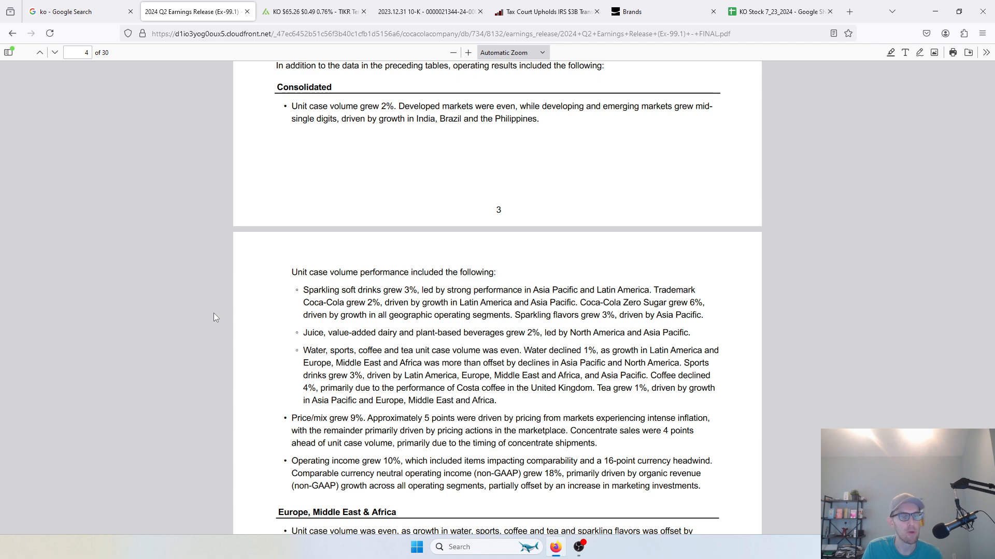
{"action": "scroll", "scroll_direction": "down", "scroll_amount": 3}
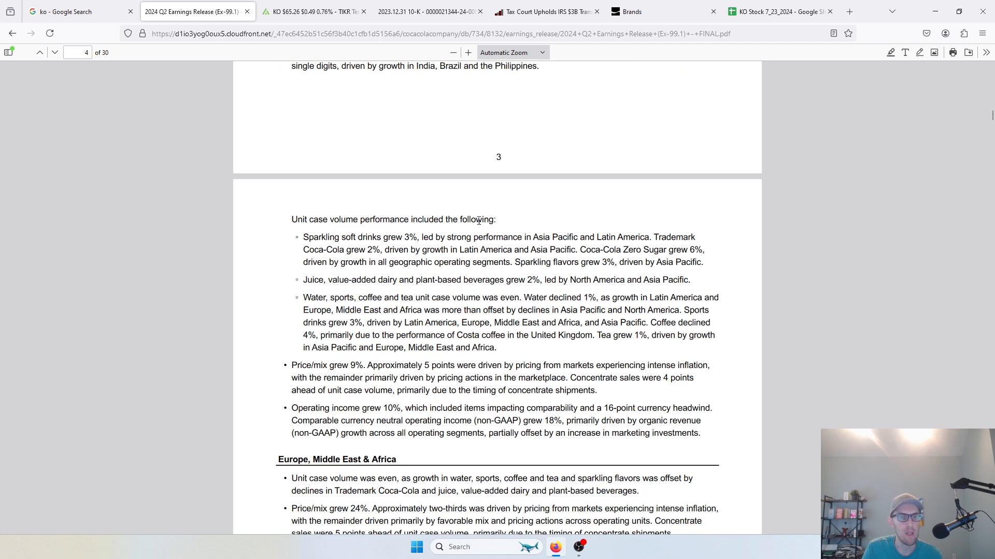
{"action": "scroll", "scroll_direction": "down", "scroll_amount": 3}
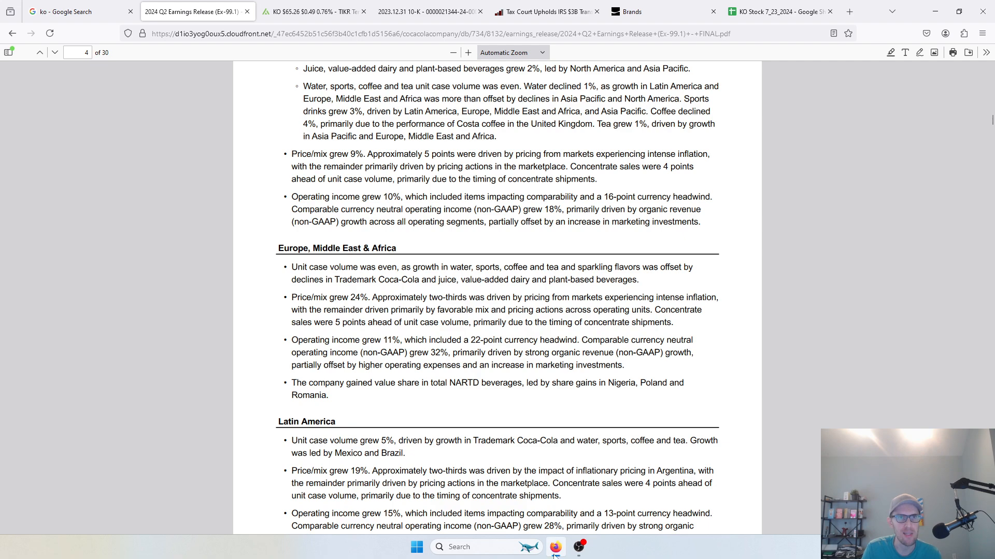
{"action": "scroll", "scroll_direction": "down", "scroll_amount": 3}
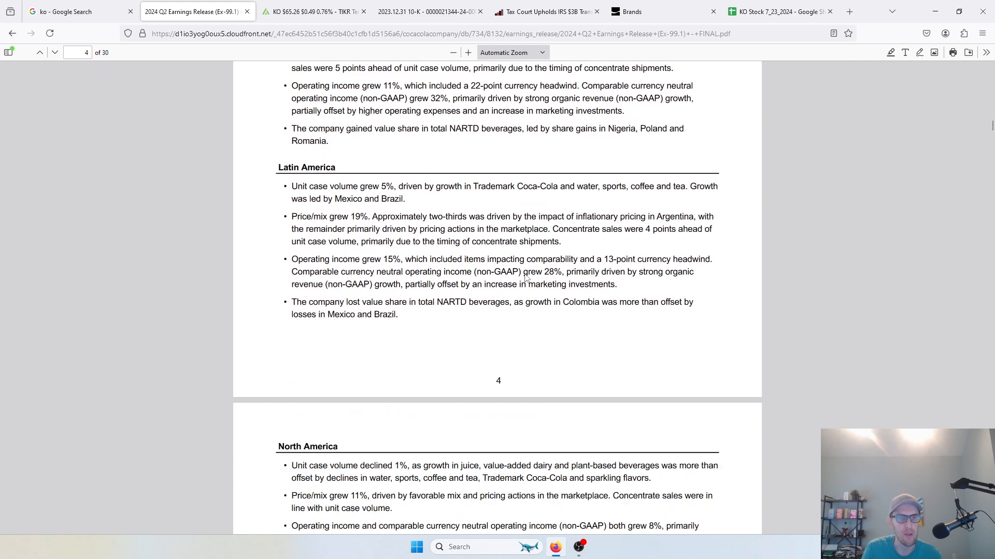
{"action": "scroll", "scroll_direction": "down", "scroll_amount": 3}
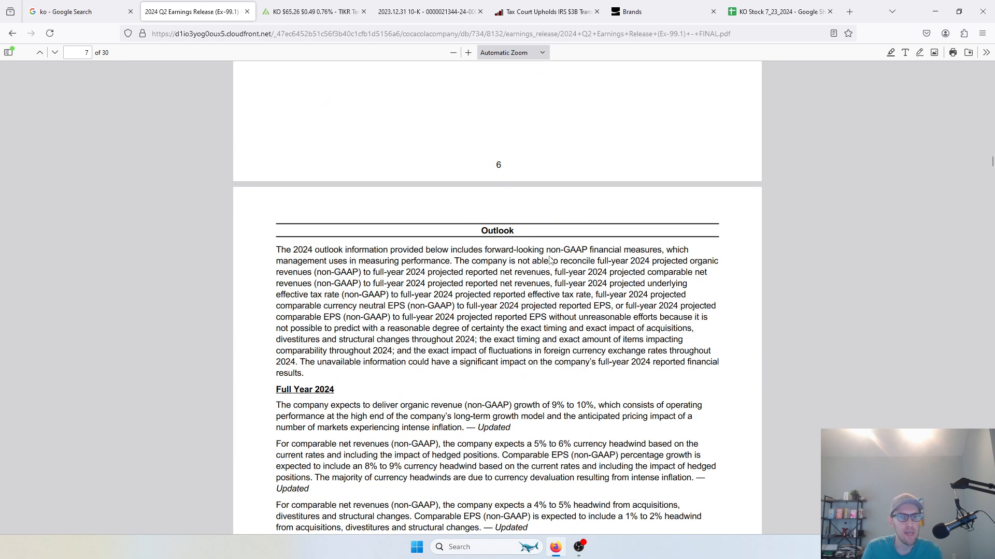
Scroll through the KBKG article on Coke's $10+ billion IRS transfer pricing dispute.
{"action": "scroll", "scroll_direction": "down", "scroll_amount": 3}
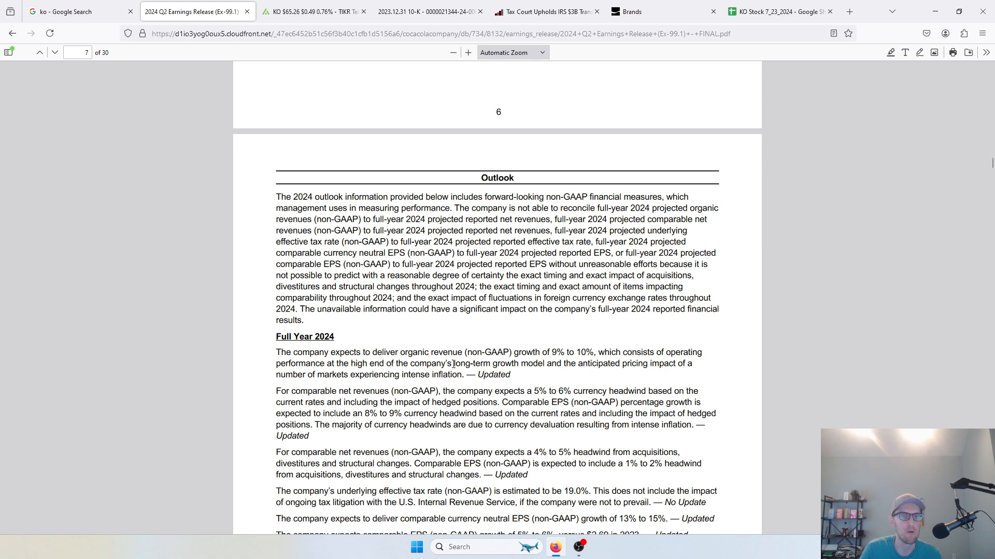
{"action": "mouse_move", "coordinate": [390, 310]}
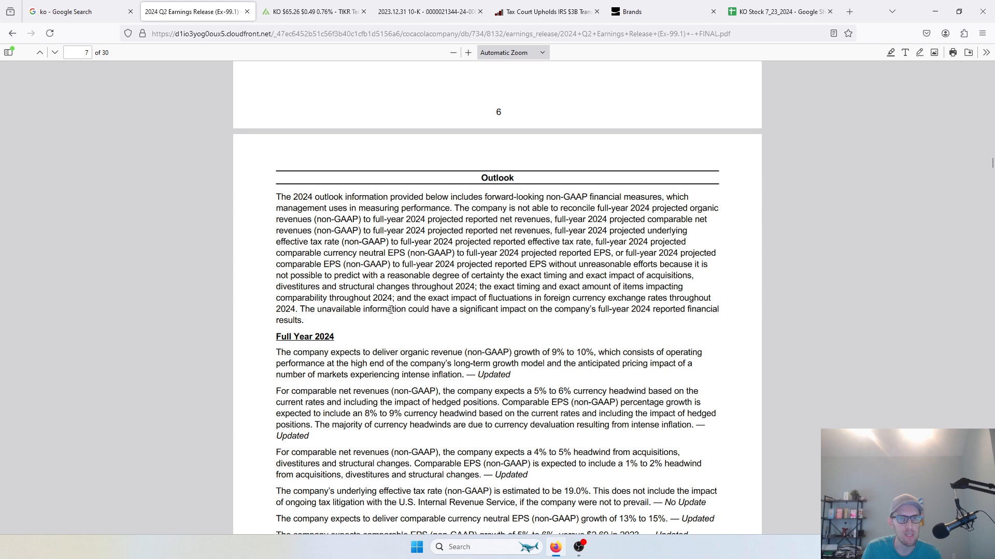
{"action": "mouse_move", "coordinate": [395, 388]}
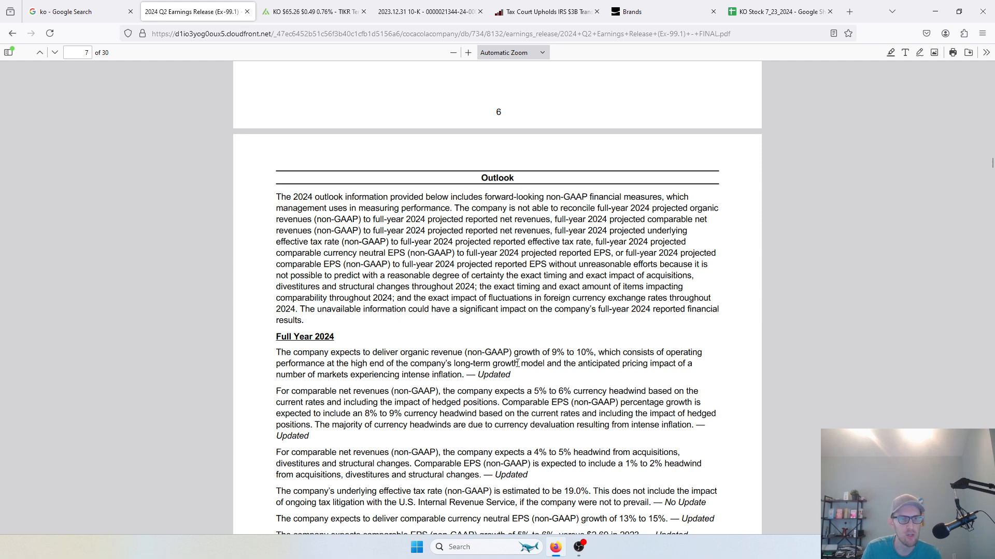
{"action": "scroll", "scroll_direction": "down", "scroll_amount": 3}
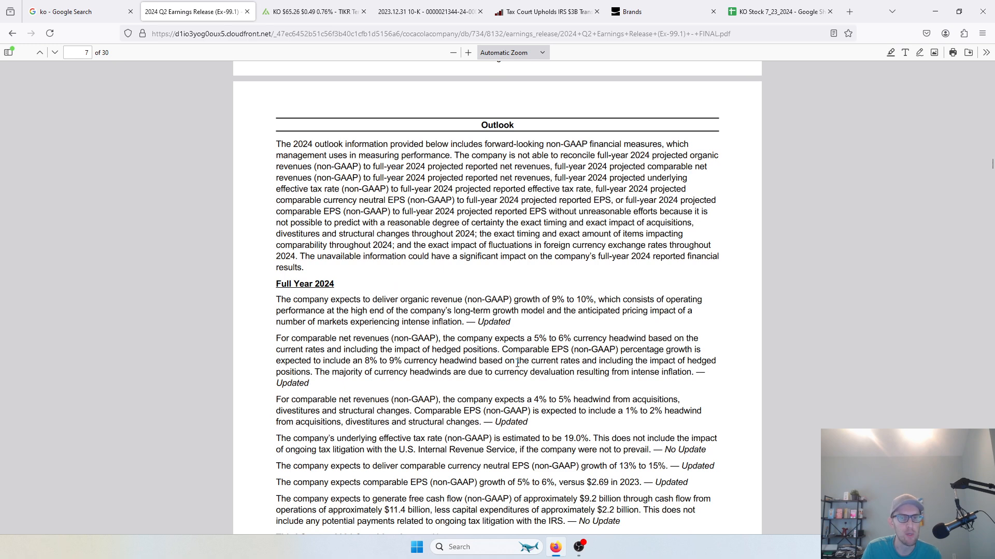
{"action": "scroll", "scroll_direction": "down", "scroll_amount": 3}
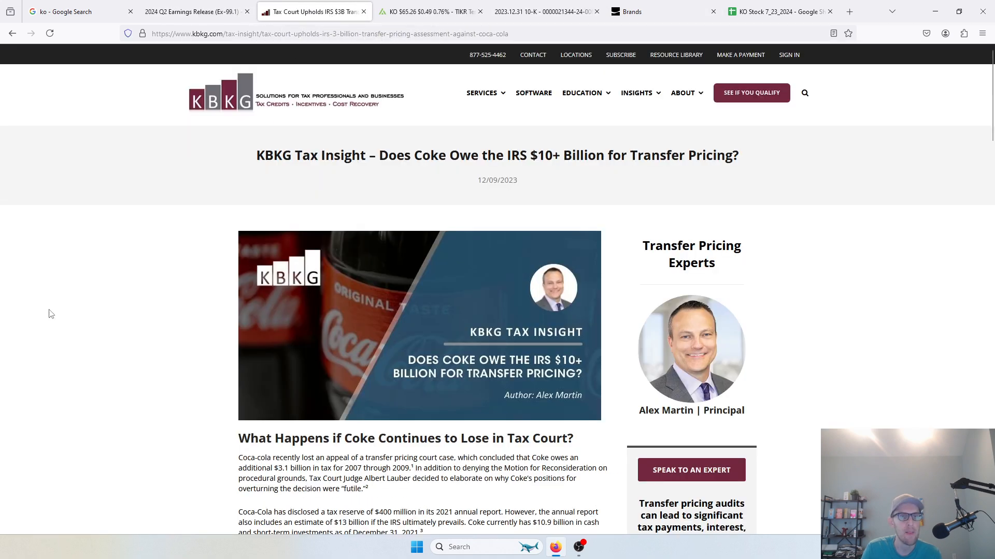
Finish the KBKG tax court background, revisit the earnings release, then show TIKR's KO page.
{"action": "scroll", "scroll_direction": "down", "scroll_amount": 3}
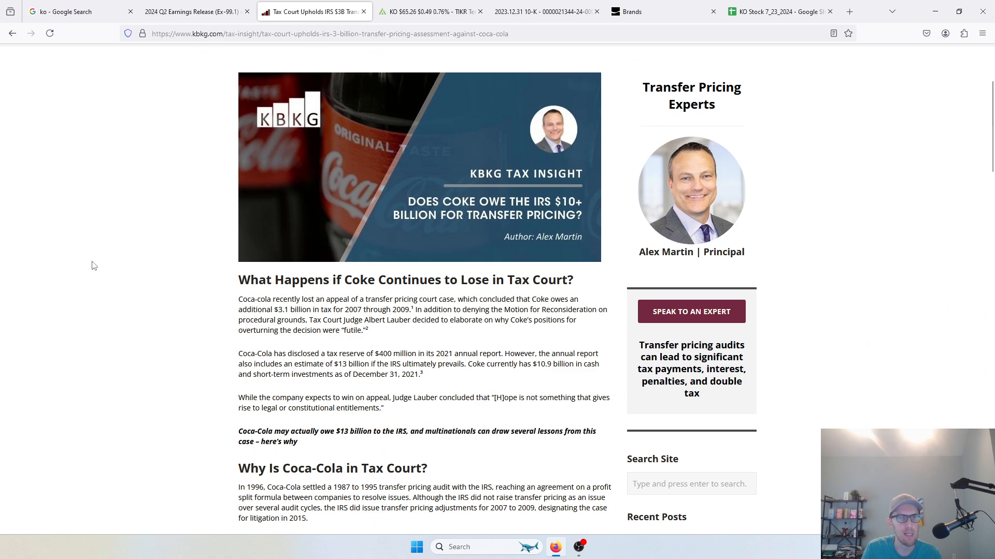
{"action": "mouse_move", "coordinate": [112, 258]}
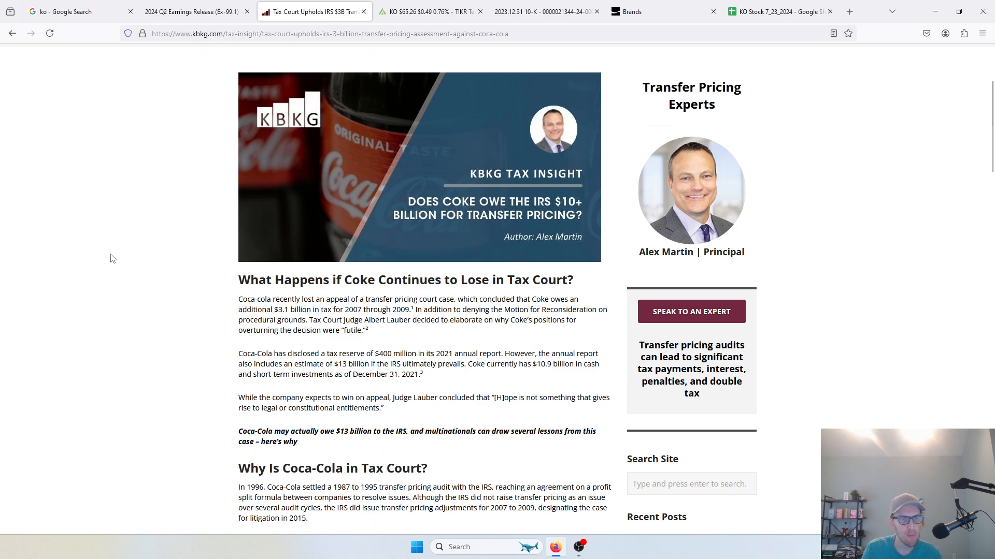
{"action": "scroll", "scroll_direction": "down", "scroll_amount": 3}
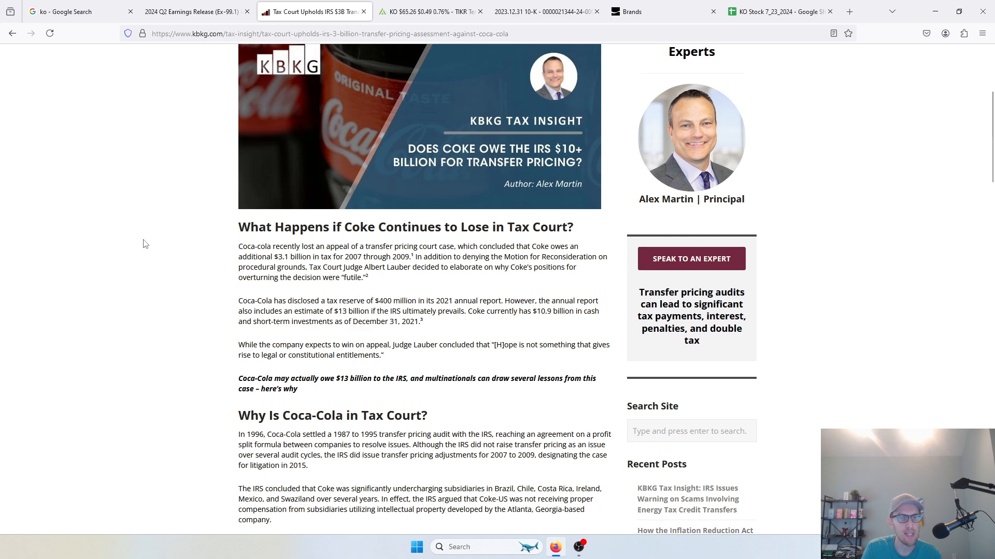
{"action": "mouse_move", "coordinate": [197, 11]}
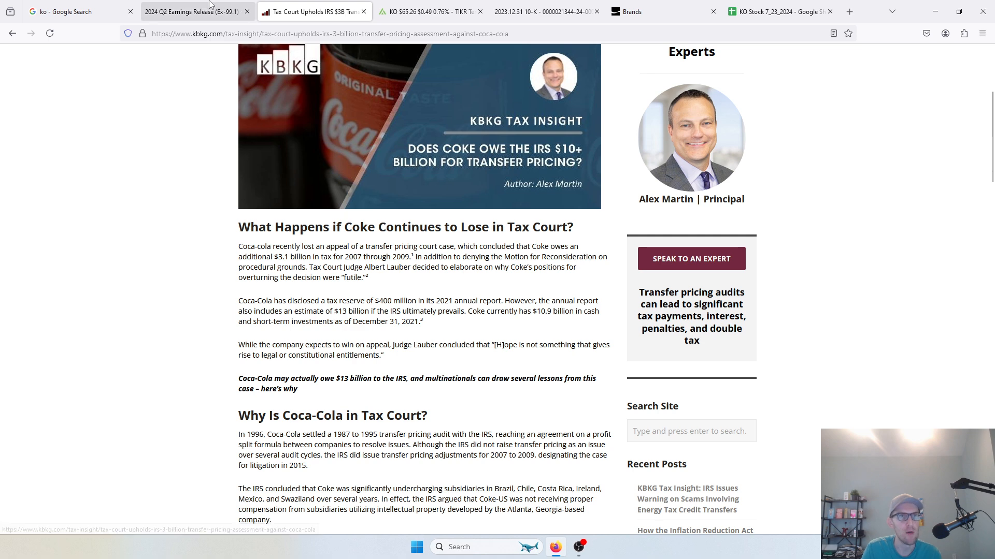
{"action": "mouse_move", "coordinate": [184, 12]}
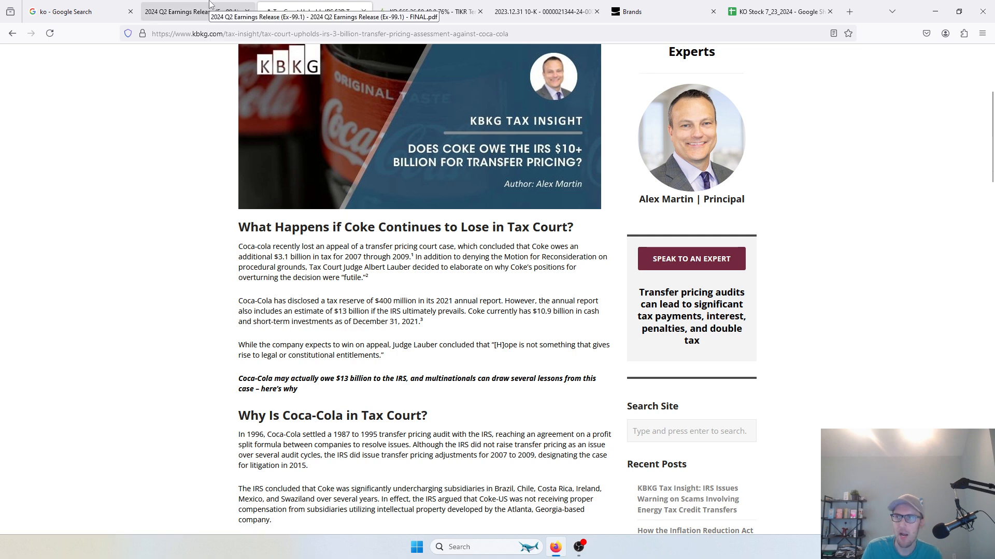
{"action": "left_click", "coordinate": [190, 11]}
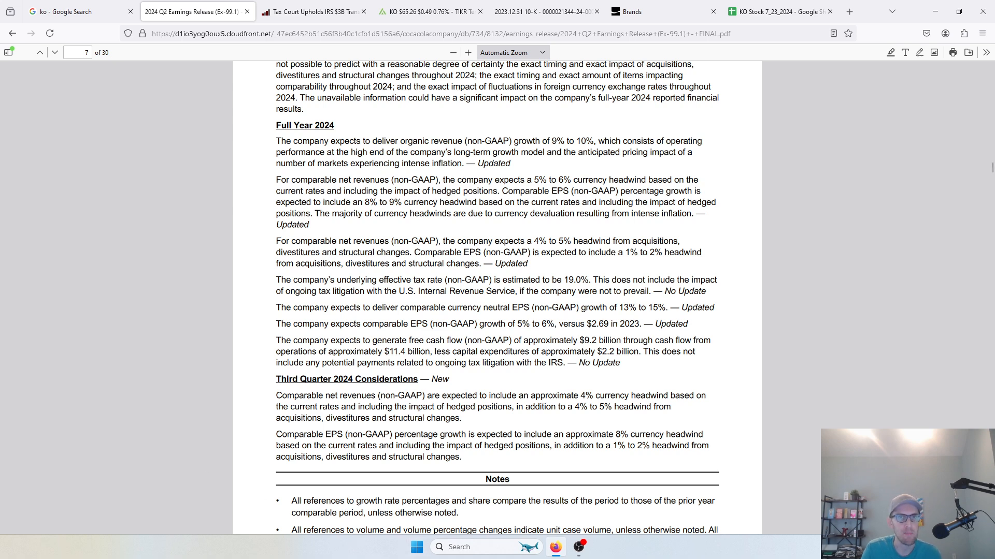
{"action": "left_click", "coordinate": [426, 11]}
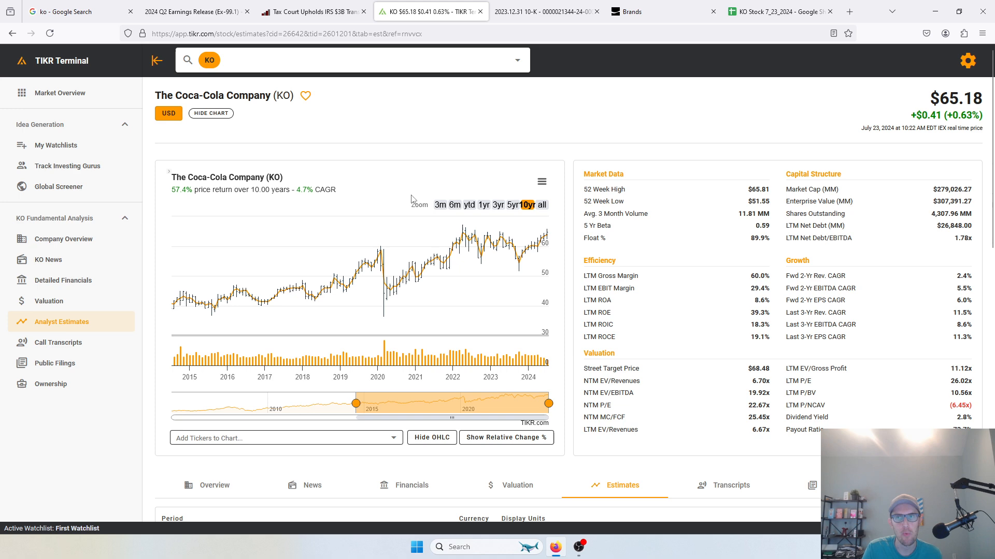
Review Coca-Cola's annual balance sheet and 2016–LTM cash flow statement in TIKR Financials.
{"action": "left_click", "coordinate": [410, 485]}
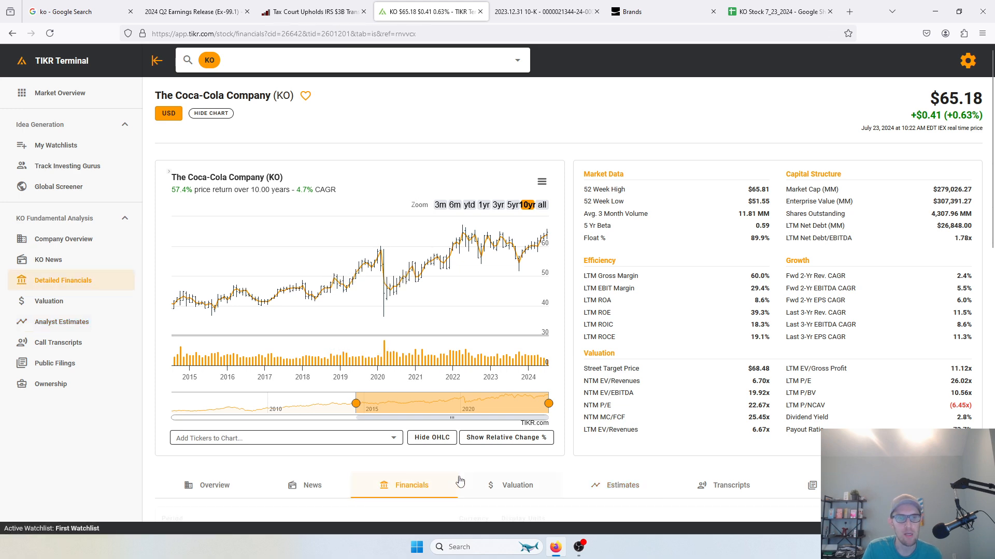
{"action": "scroll", "scroll_direction": "down", "scroll_amount": 3}
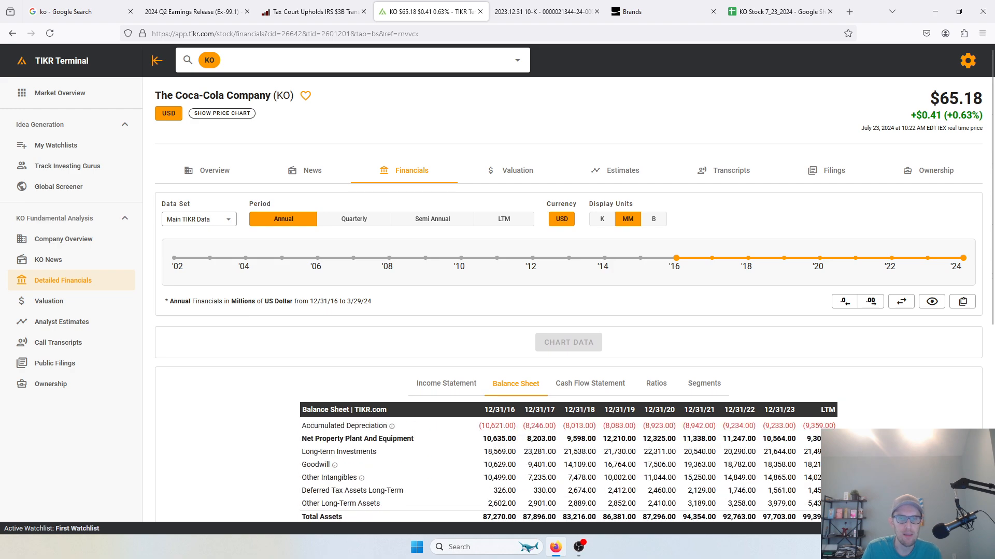
{"action": "left_click", "coordinate": [590, 119]}
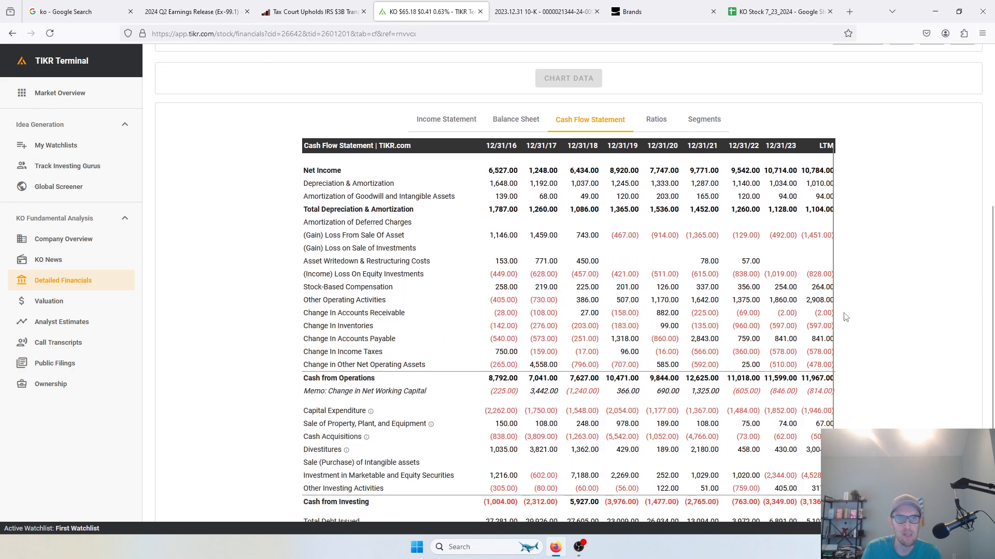
{"action": "scroll", "scroll_direction": "down", "scroll_amount": 3}
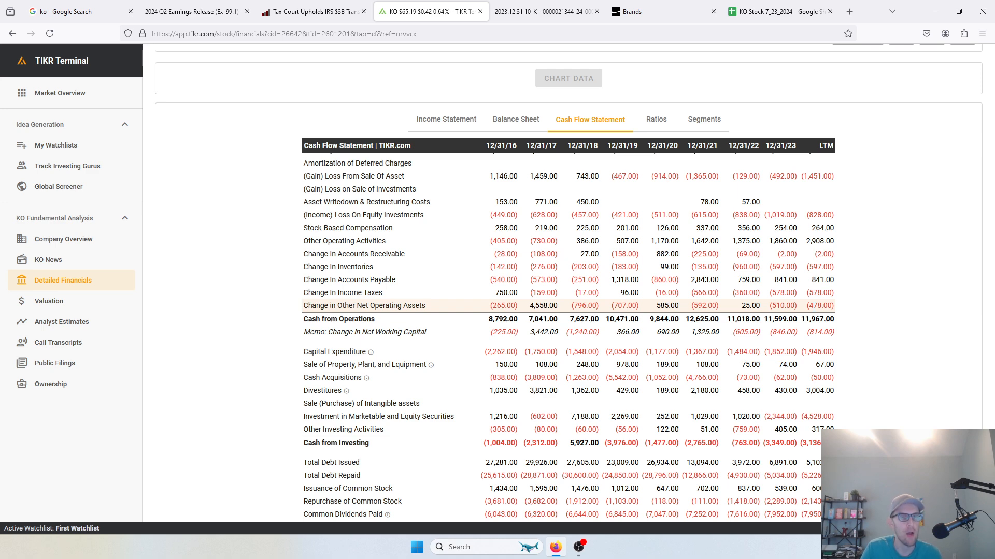
{"action": "scroll", "scroll_direction": "up", "scroll_amount": 3}
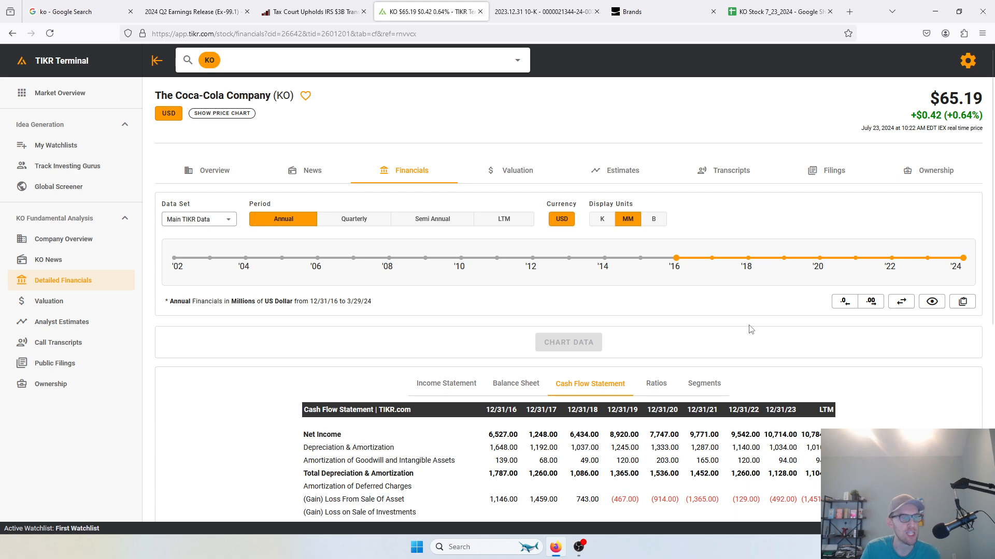
{"action": "mouse_move", "coordinate": [208, 164]}
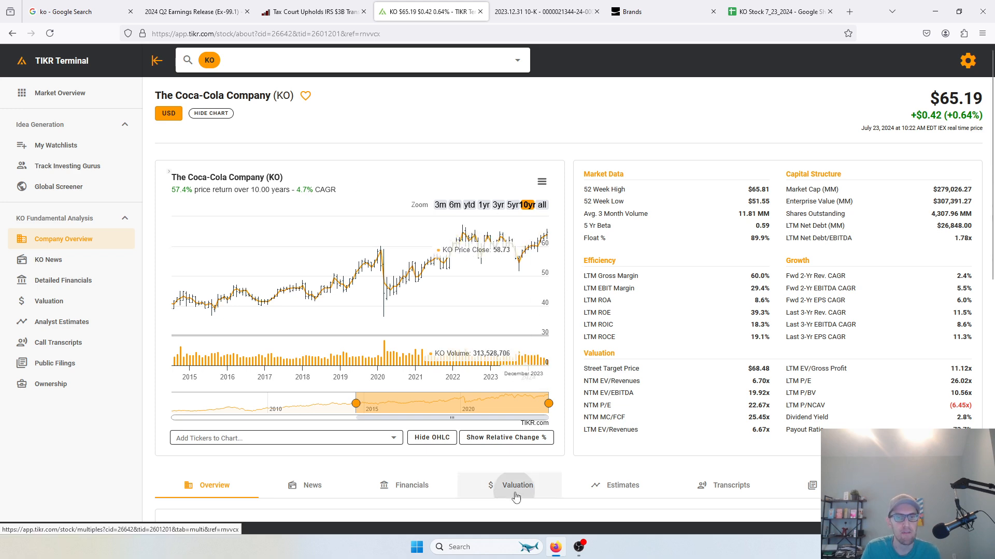
Plot the five-year NTM dividend yield on TIKR's Valuation page, averaging 3.15%, and review multiples.
{"action": "left_click", "coordinate": [516, 485]}
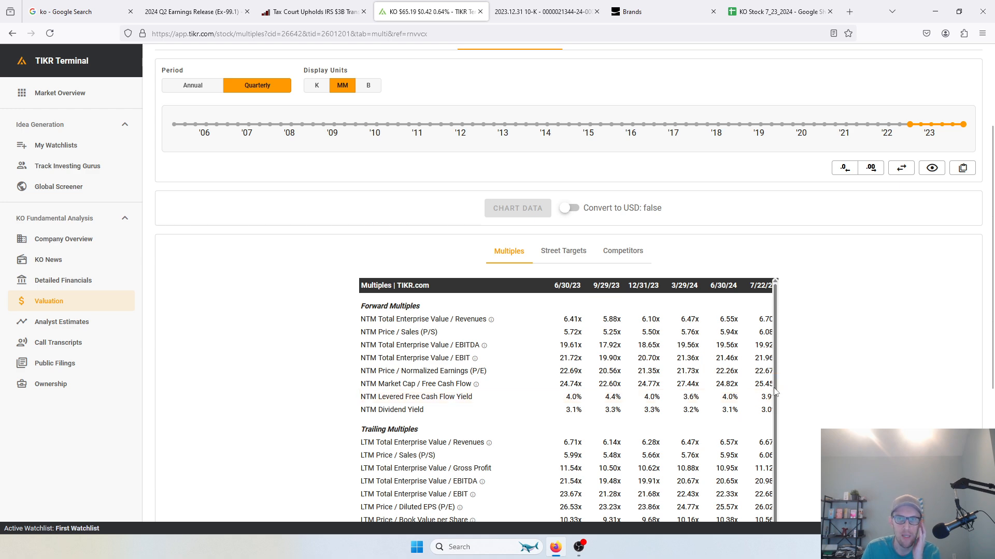
{"action": "mouse_move", "coordinate": [628, 403]}
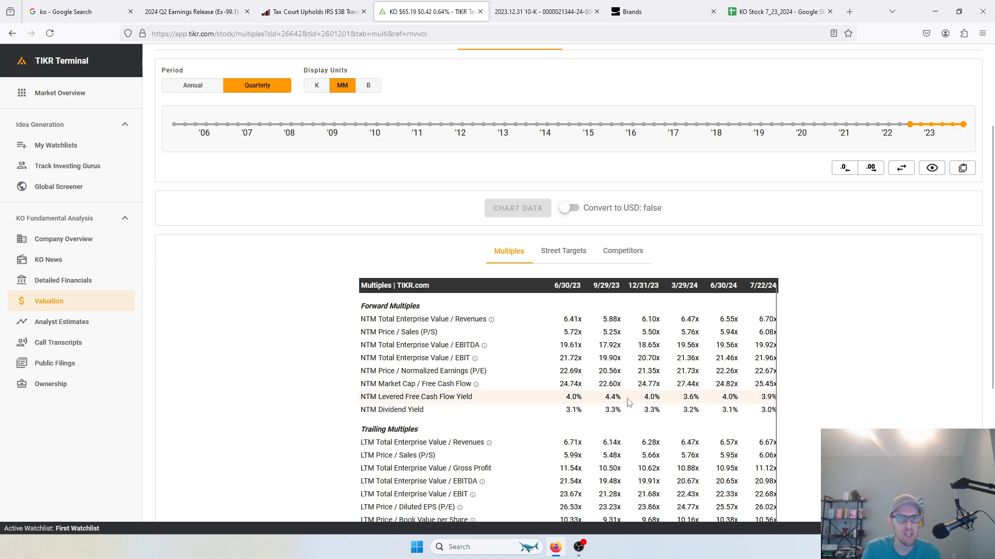
{"action": "mouse_move", "coordinate": [614, 396]}
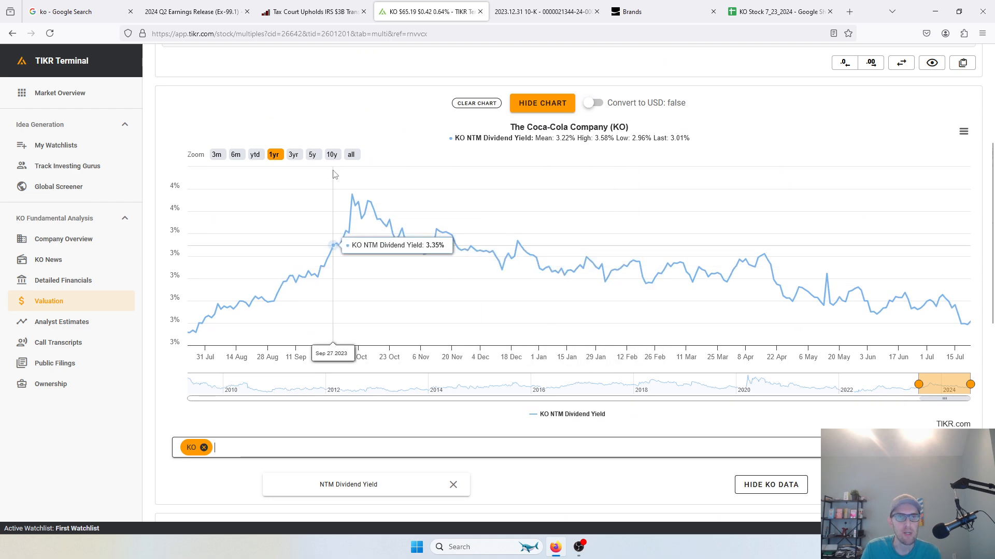
{"action": "left_click", "coordinate": [312, 154]}
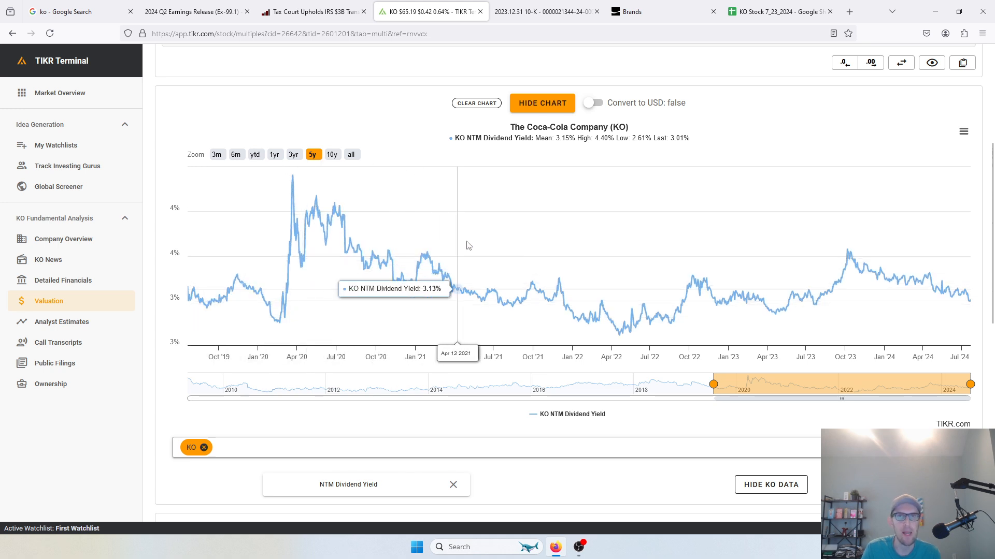
{"action": "mouse_move", "coordinate": [893, 265]}
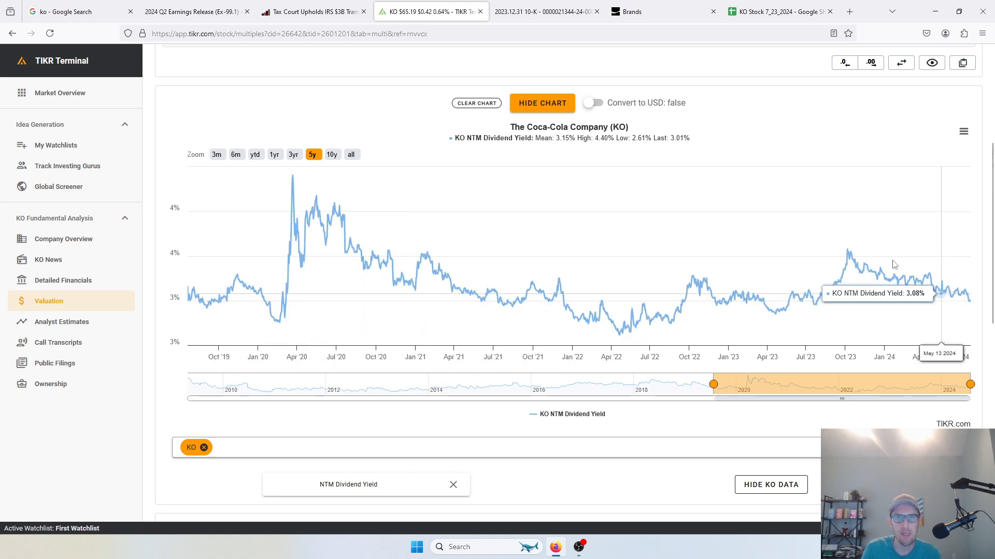
{"action": "mouse_move", "coordinate": [558, 143]}
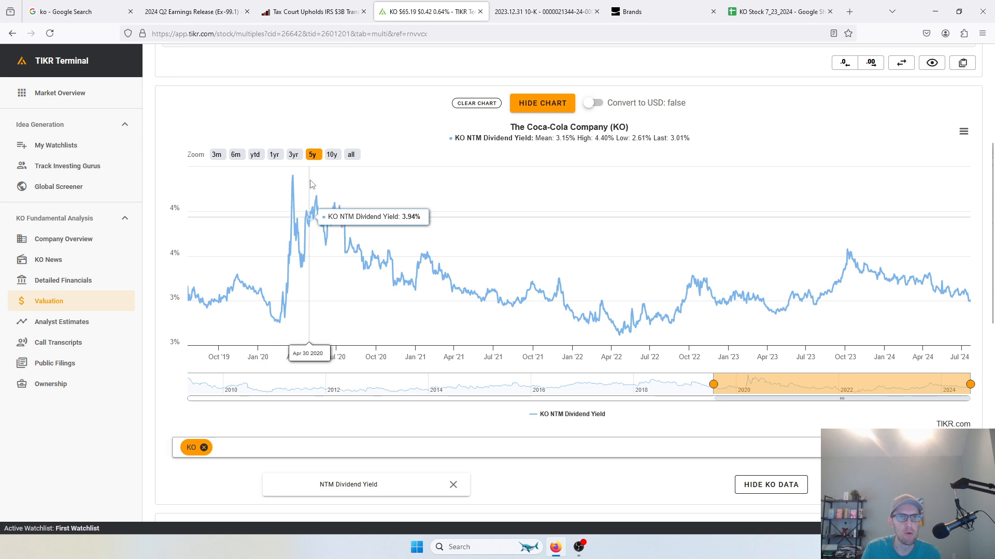
{"action": "mouse_move", "coordinate": [728, 291]}
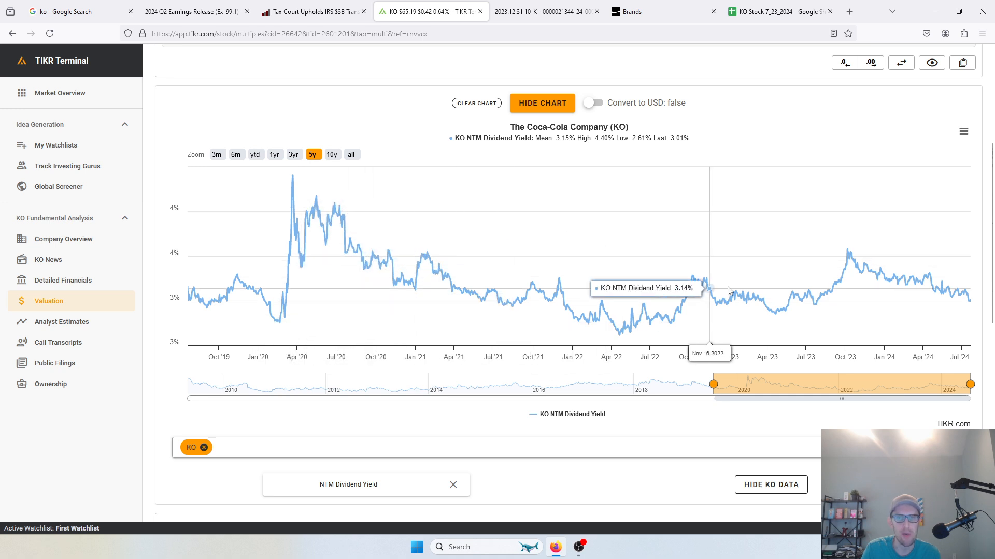
{"action": "mouse_move", "coordinate": [848, 259]}
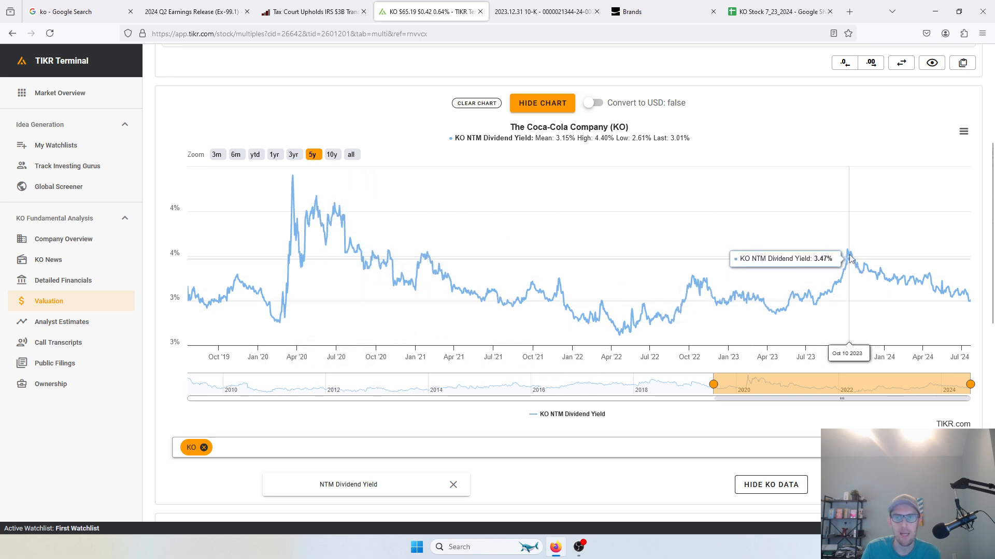
{"action": "mouse_move", "coordinate": [849, 254]}
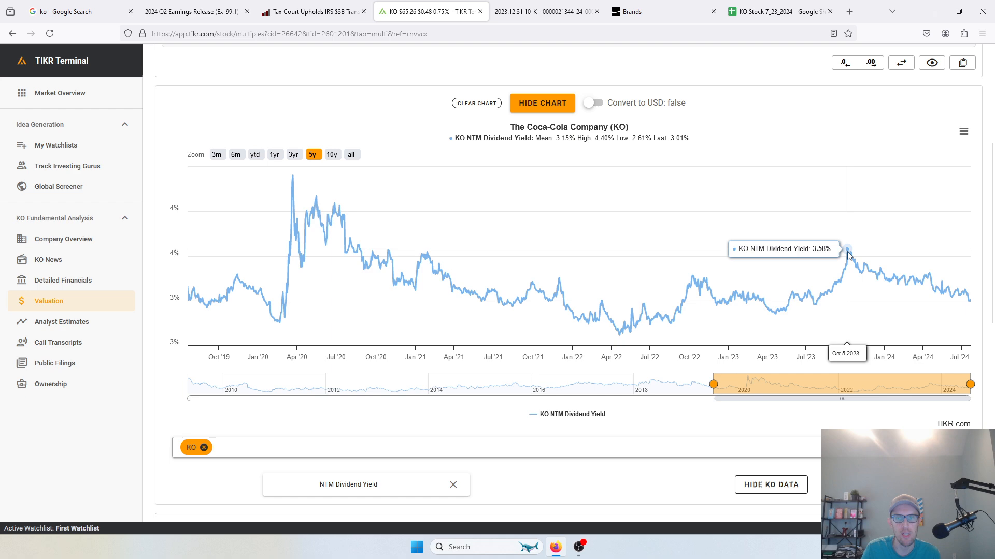
{"action": "scroll", "scroll_direction": "down", "scroll_amount": 3}
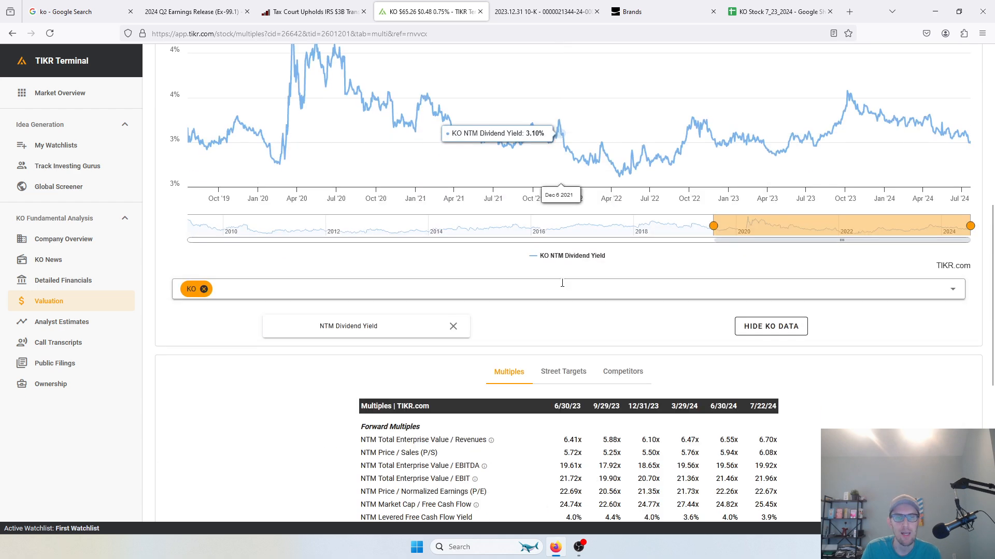
{"action": "scroll", "scroll_direction": "down", "scroll_amount": 3}
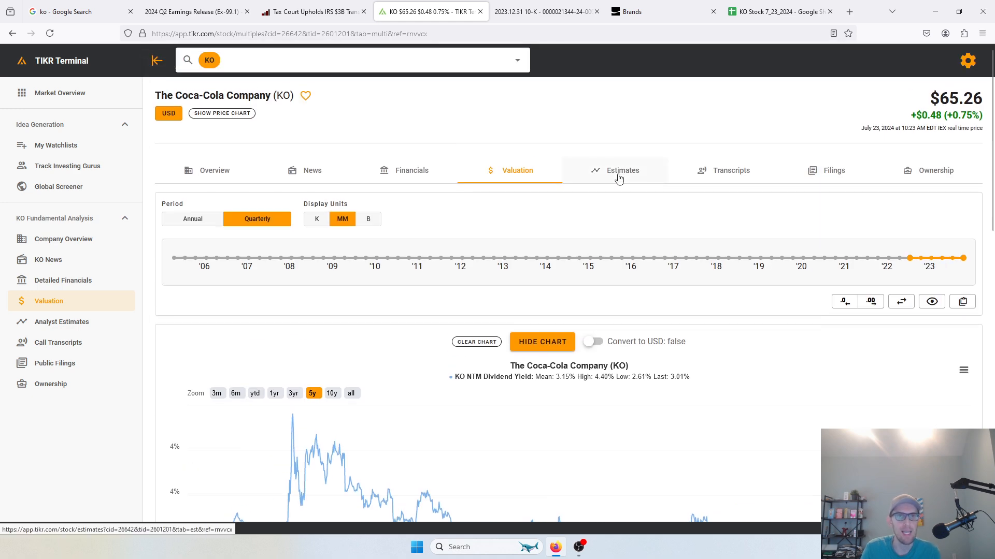
{"action": "left_click", "coordinate": [621, 170]}
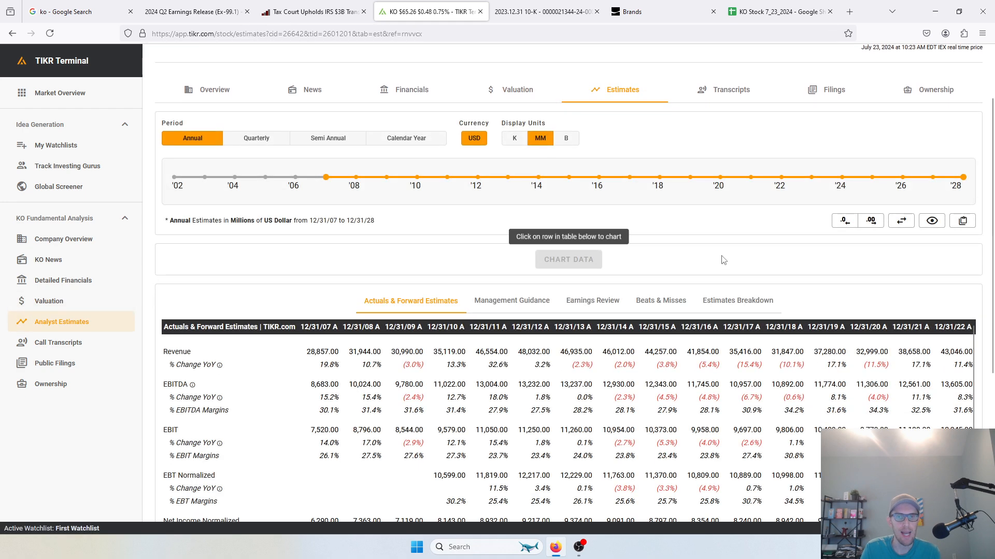
{"action": "scroll", "scroll_direction": "down", "scroll_amount": 3}
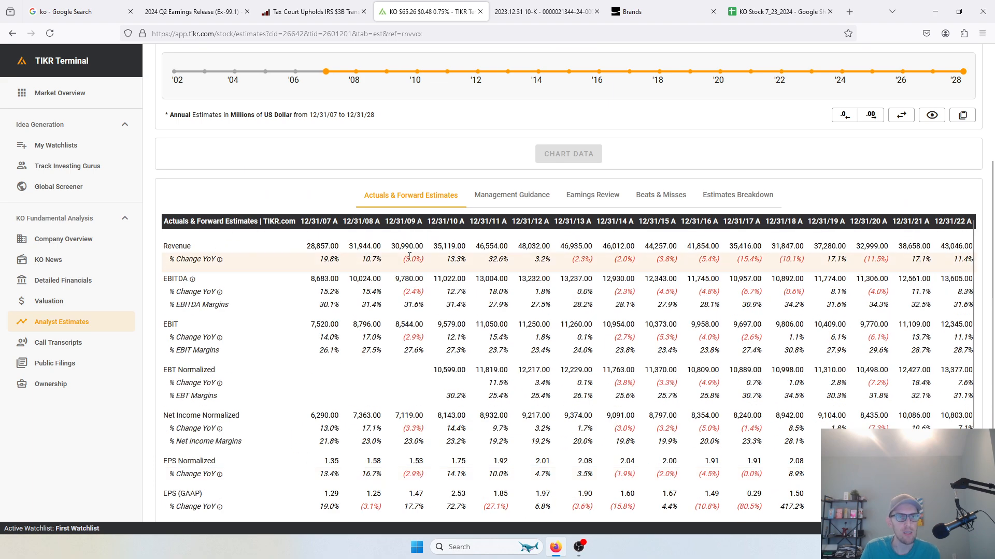
{"action": "scroll", "scroll_direction": "down", "scroll_amount": 3}
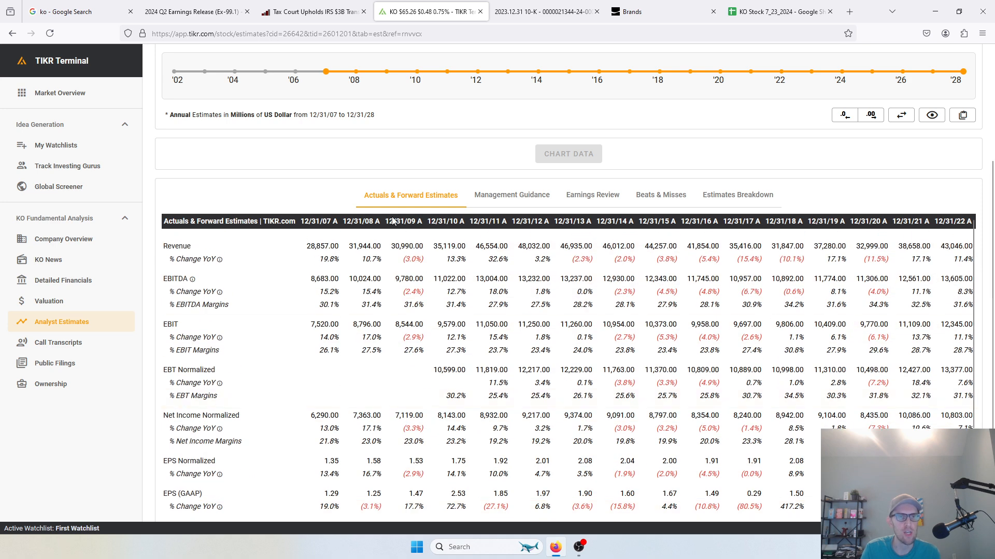
{"action": "scroll", "scroll_direction": "up", "scroll_amount": 3}
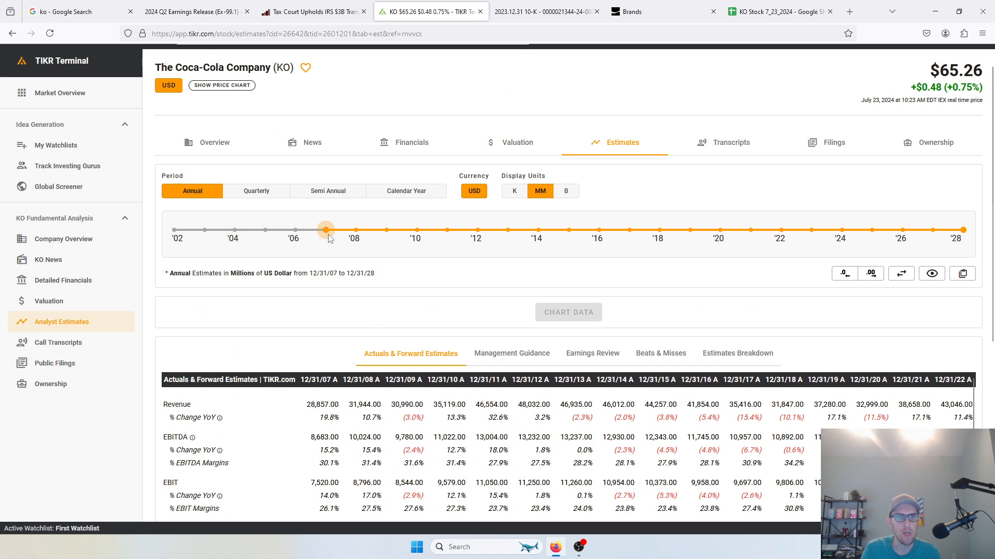
{"action": "left_click_drag", "start_coordinate": [325, 230], "coordinate": [658, 229]}
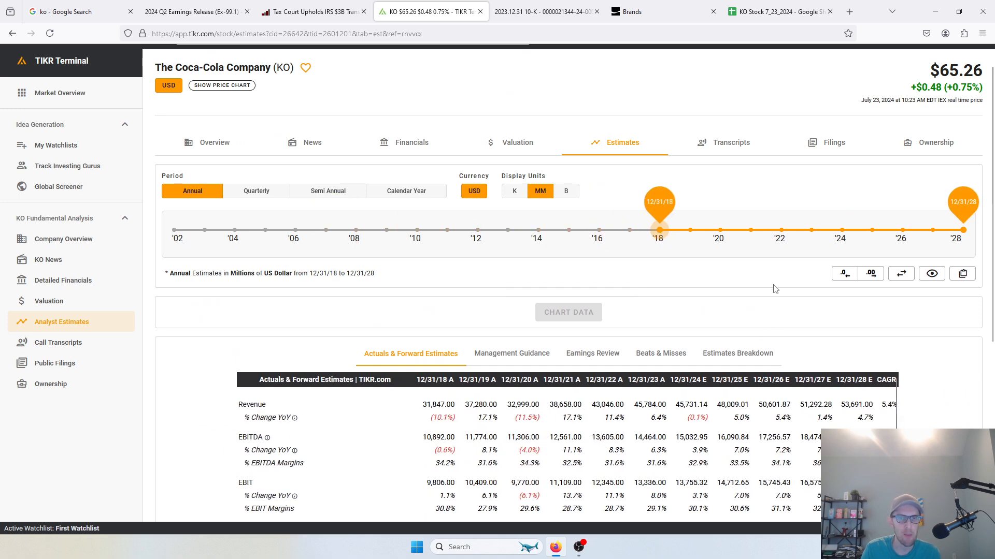
{"action": "scroll", "scroll_direction": "down", "scroll_amount": 3}
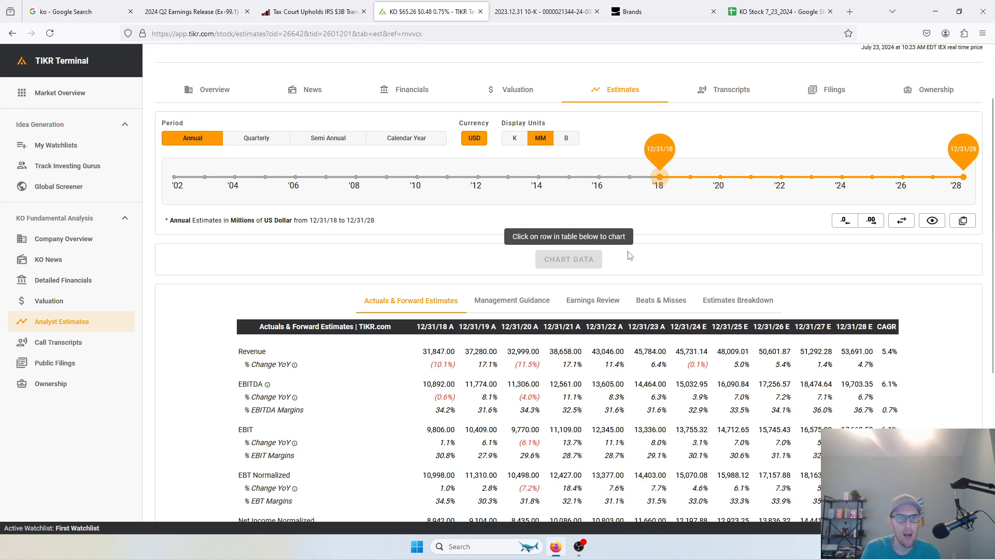
{"action": "scroll", "scroll_direction": "down", "scroll_amount": 3}
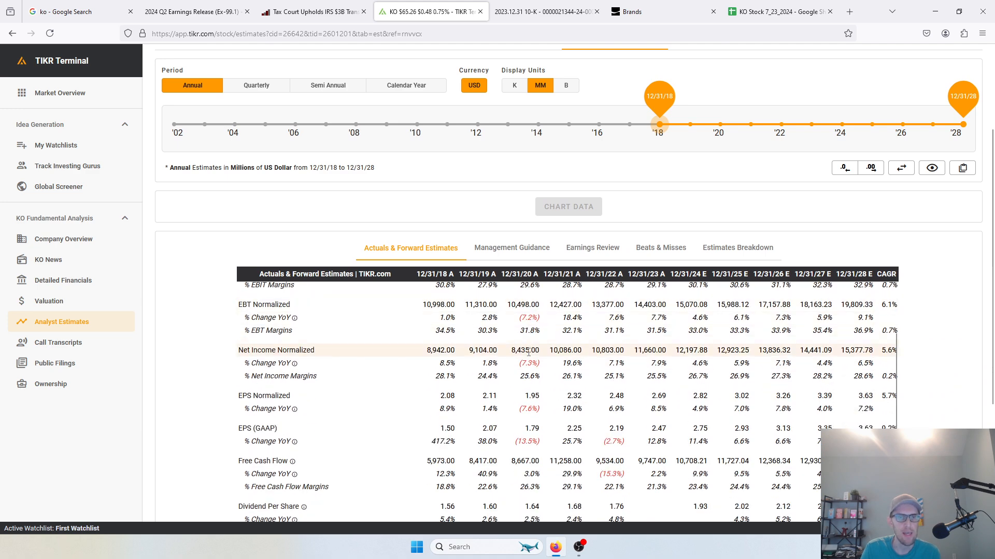
{"action": "scroll", "scroll_direction": "down", "scroll_amount": 3}
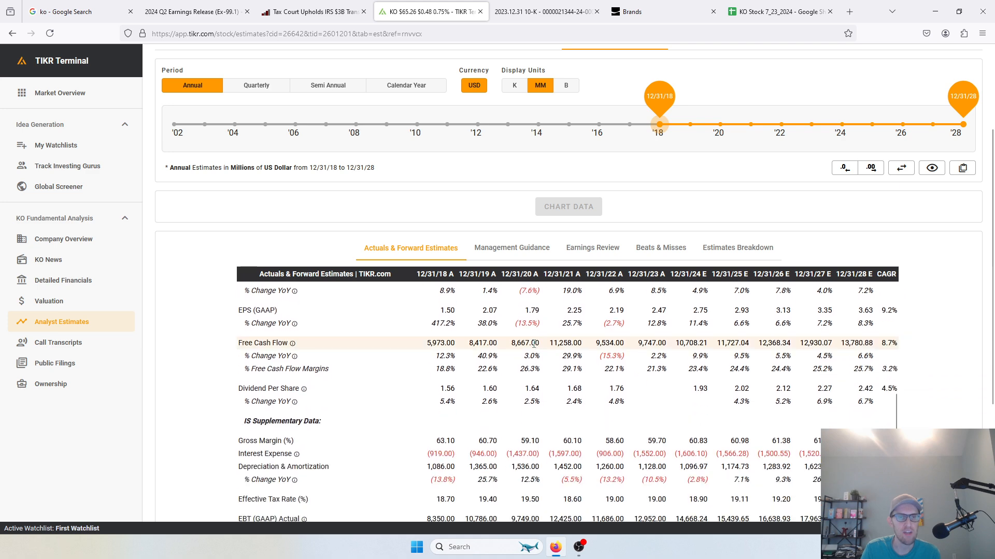
{"action": "mouse_move", "coordinate": [555, 401]}
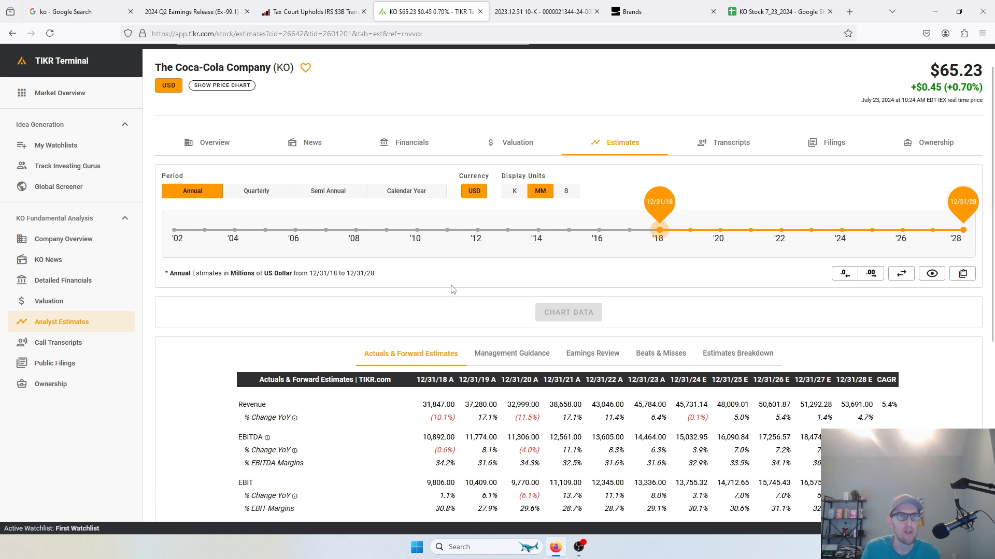
{"action": "mouse_move", "coordinate": [437, 293]}
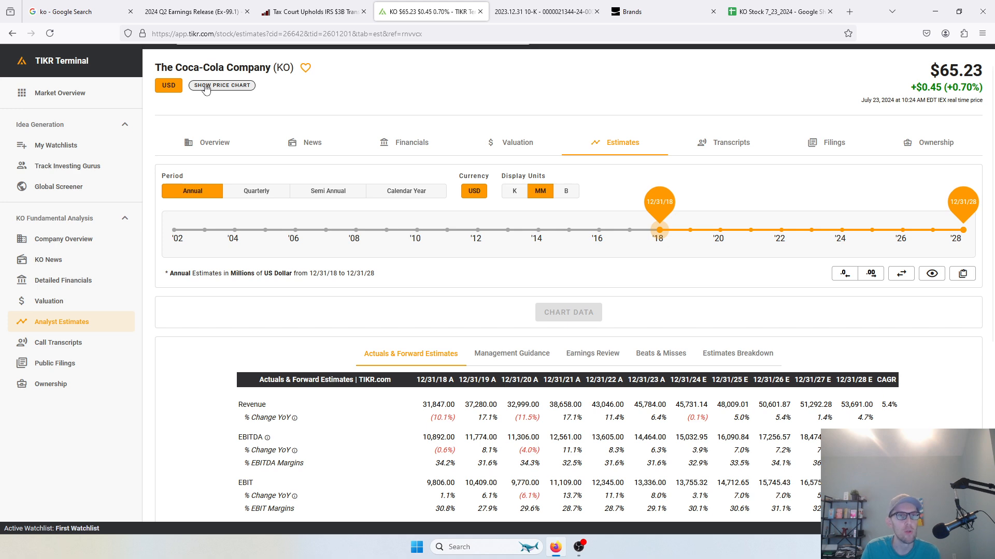
Reveal Coca-Cola's ten-year price chart, showing a 57.4% return, with valuation metrics.
{"action": "left_click", "coordinate": [222, 85]}
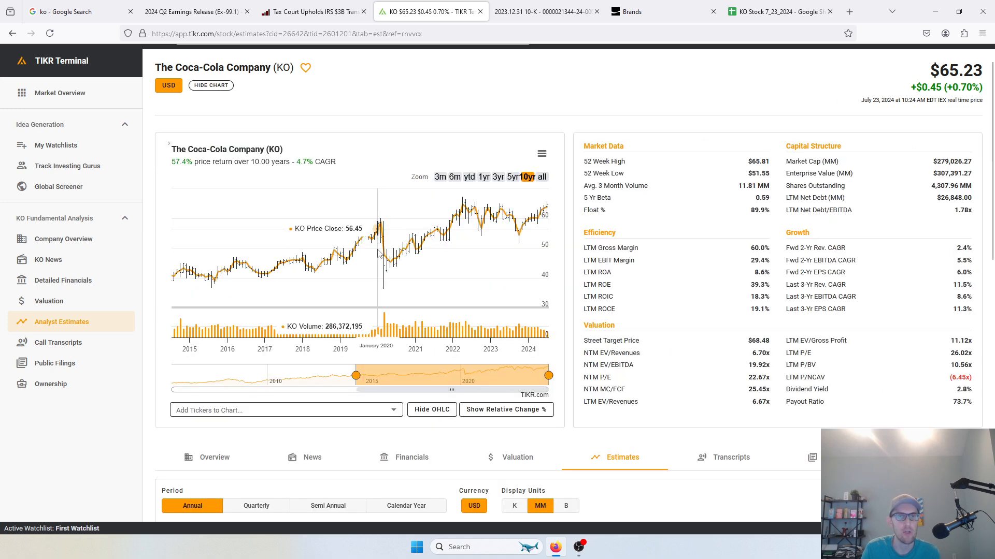
{"action": "mouse_move", "coordinate": [387, 230]}
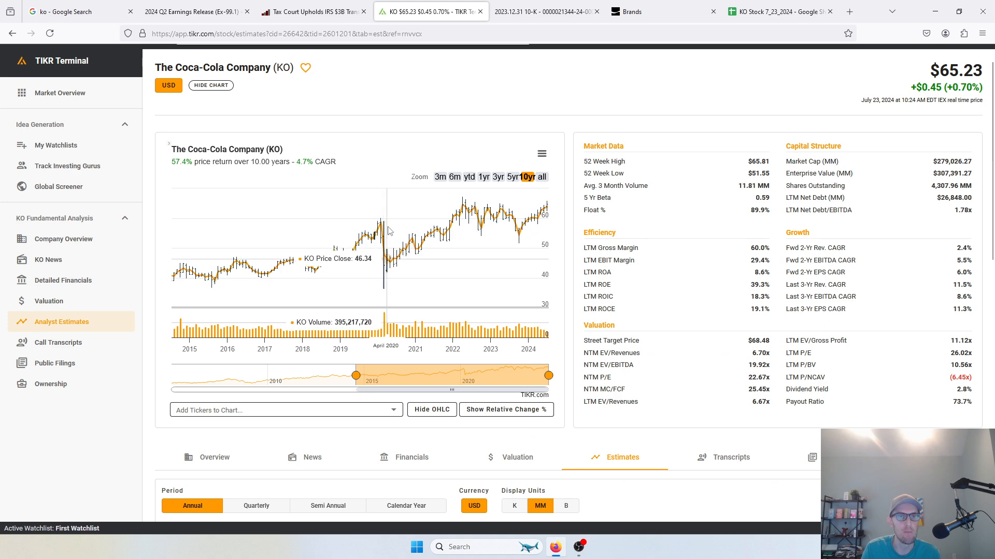
{"action": "mouse_move", "coordinate": [390, 260]}
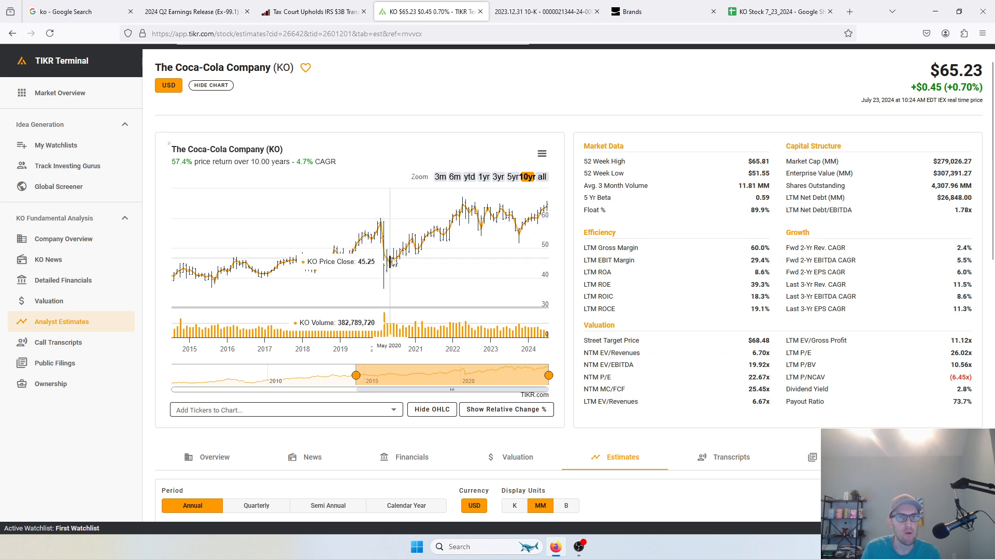
{"action": "mouse_move", "coordinate": [386, 260]}
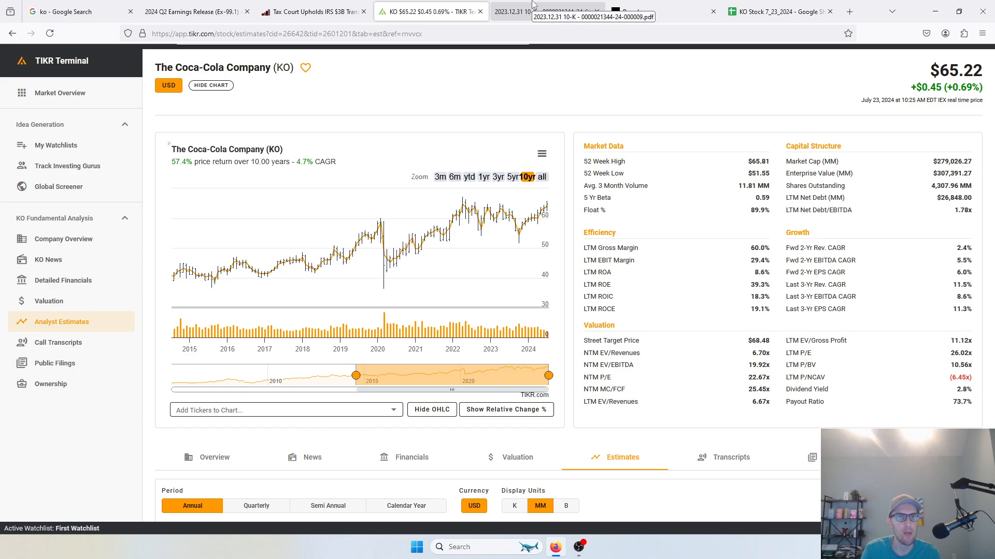
Switch to the 2023 10-K PDF's equity method investees summary table, including Monster.
{"action": "left_click", "coordinate": [543, 12]}
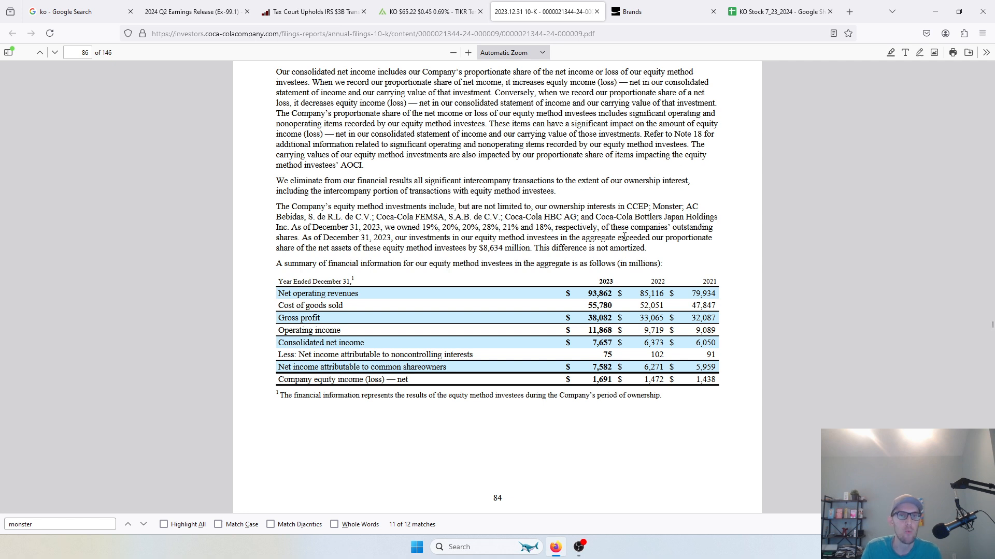
{"action": "mouse_move", "coordinate": [631, 233]}
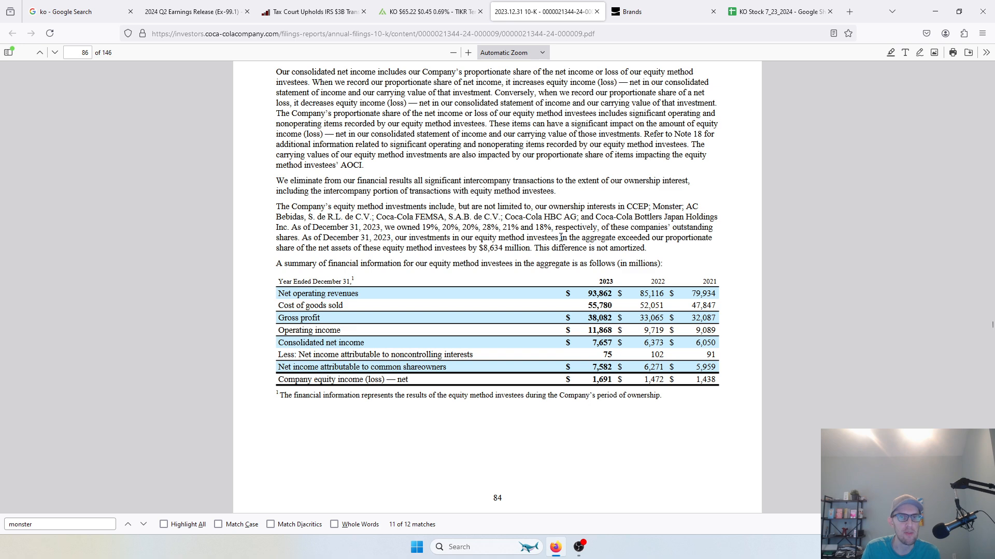
{"action": "mouse_move", "coordinate": [539, 347]}
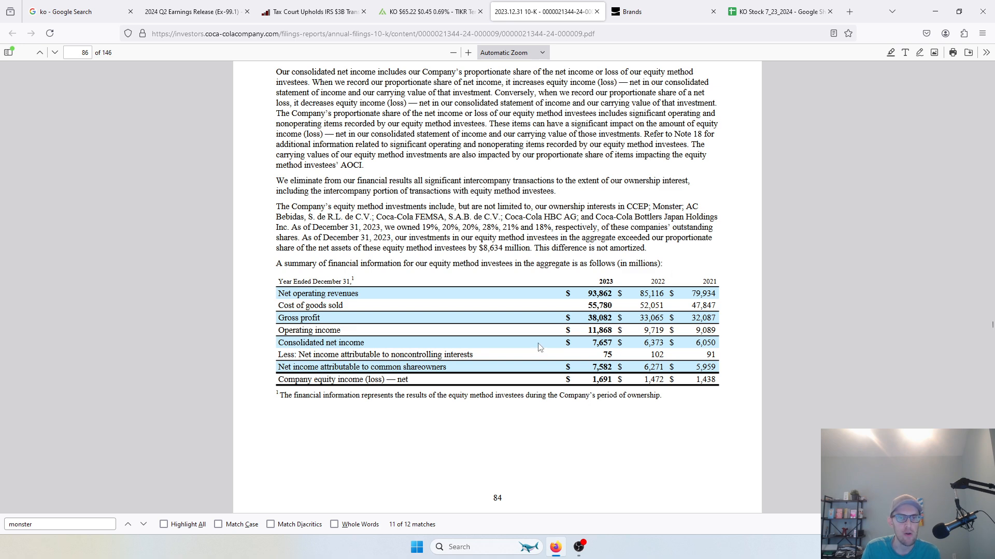
{"action": "mouse_move", "coordinate": [585, 359]}
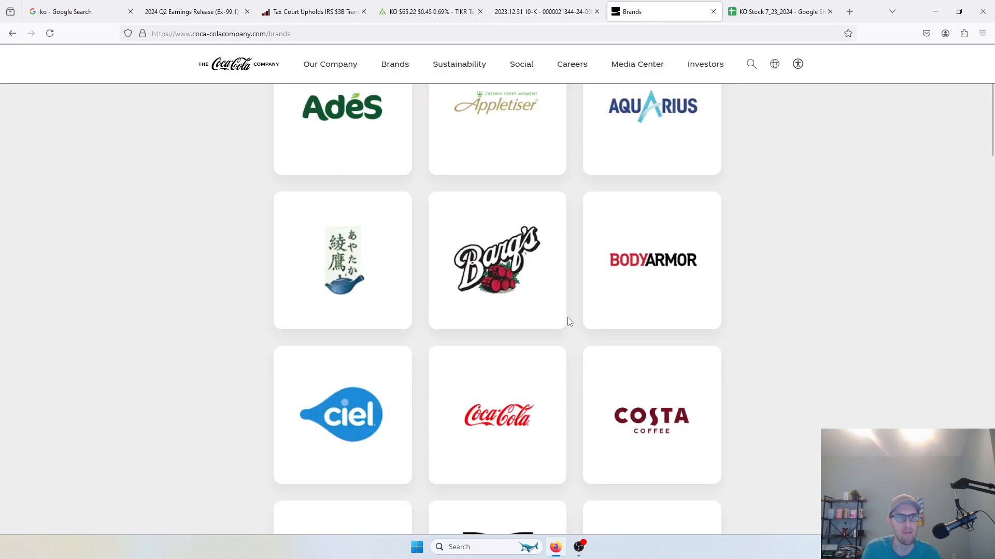
Browse the brand logos from Adès to Topo Chico, then show the KO Stock spreadsheet.
{"action": "scroll", "scroll_direction": "down", "scroll_amount": 3}
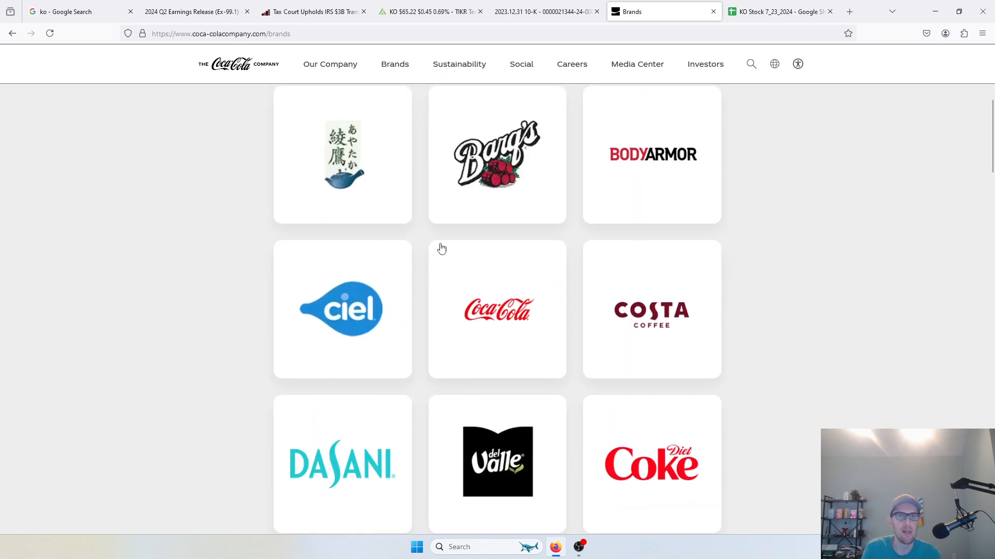
{"action": "mouse_move", "coordinate": [683, 176]}
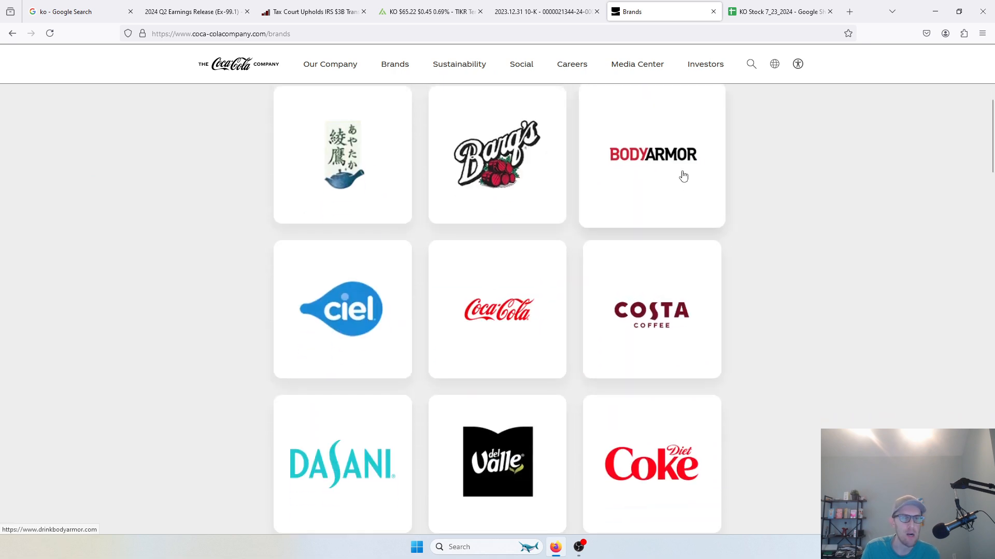
{"action": "scroll", "scroll_direction": "down", "scroll_amount": 3}
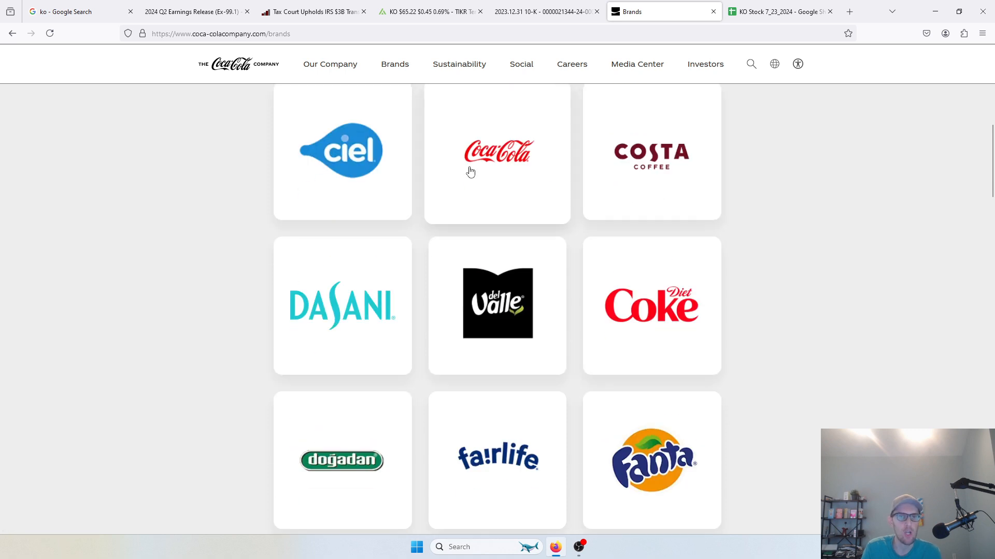
{"action": "scroll", "scroll_direction": "down", "scroll_amount": 3}
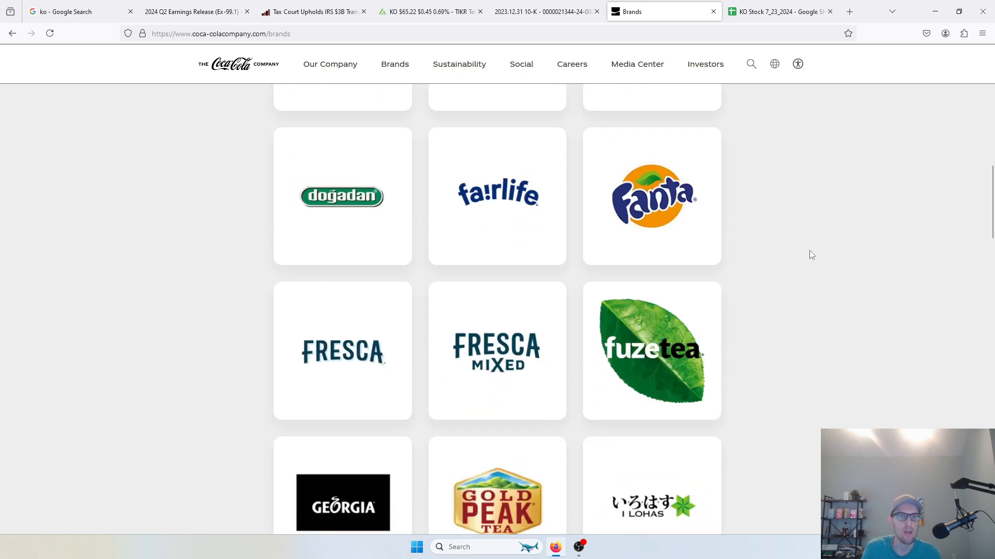
{"action": "scroll", "scroll_direction": "down", "scroll_amount": 3}
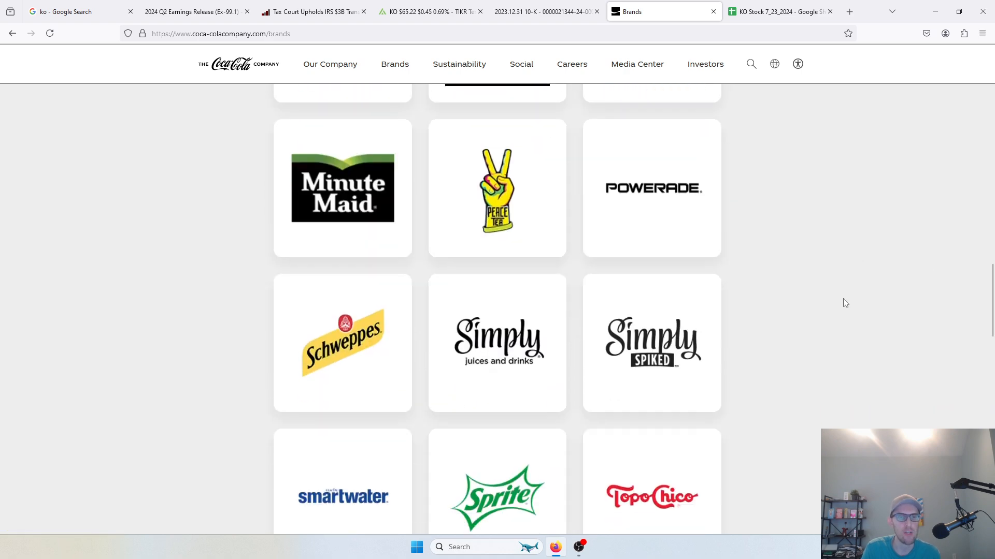
{"action": "scroll", "scroll_direction": "down", "scroll_amount": 3}
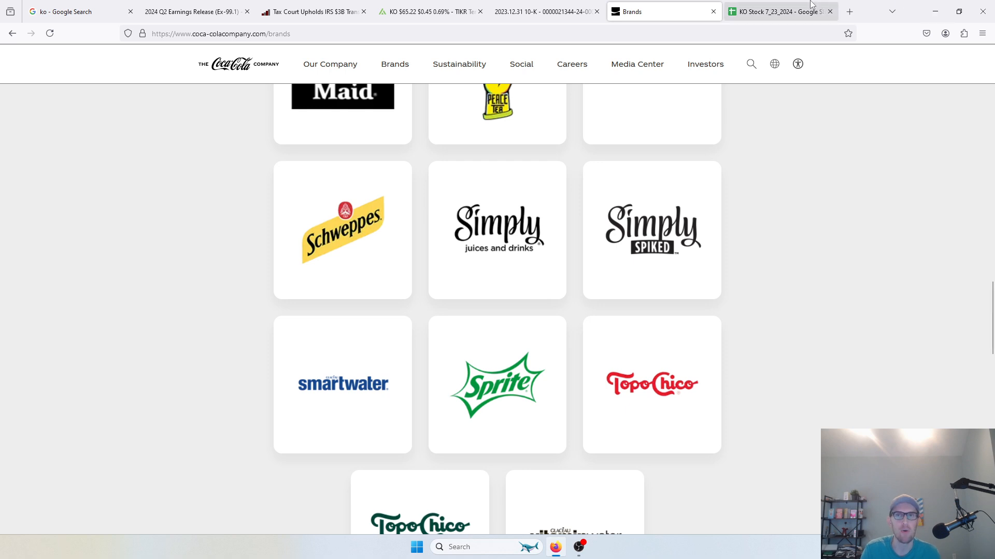
{"action": "left_click", "coordinate": [780, 12]}
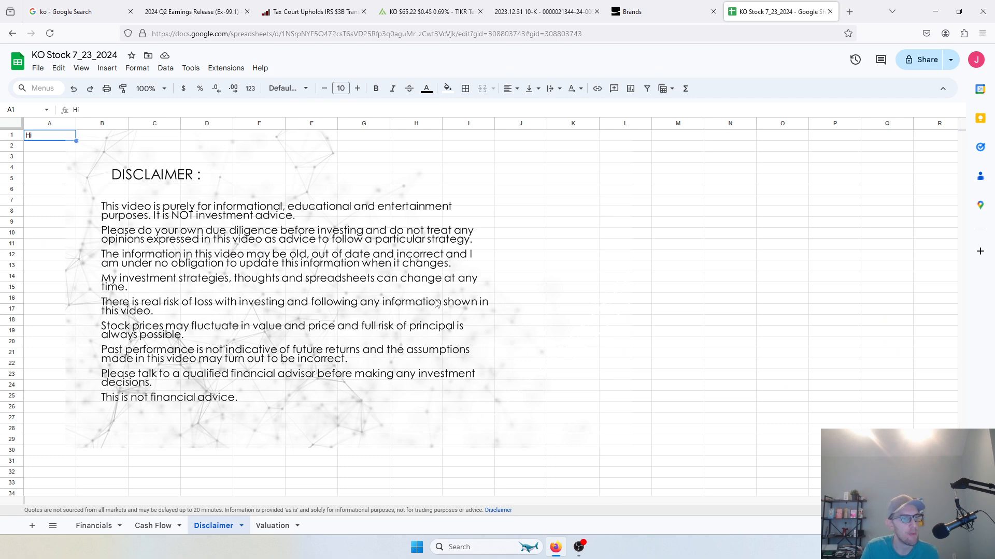
{"action": "mouse_move", "coordinate": [294, 432]}
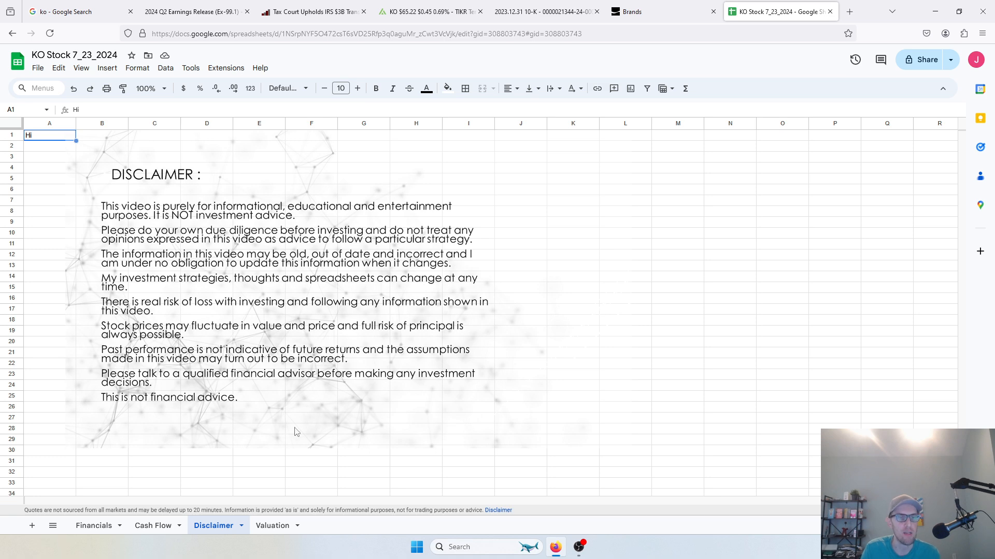
Switch to the Valuation sheet and check the 2024 and 2025 revenue growth assumptions.
{"action": "left_click", "coordinate": [272, 525]}
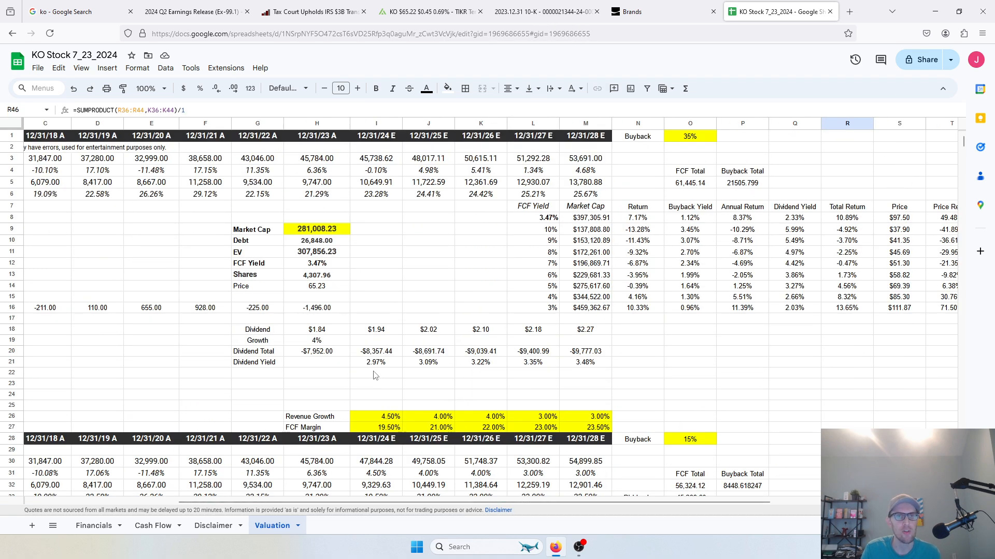
{"action": "scroll", "scroll_direction": "down", "scroll_amount": 3}
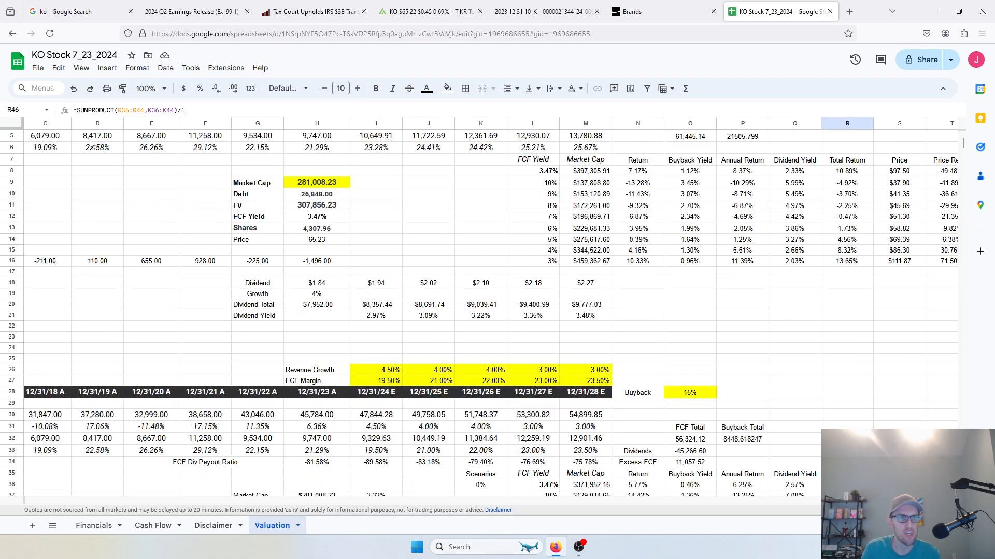
{"action": "left_click", "coordinate": [38, 68]}
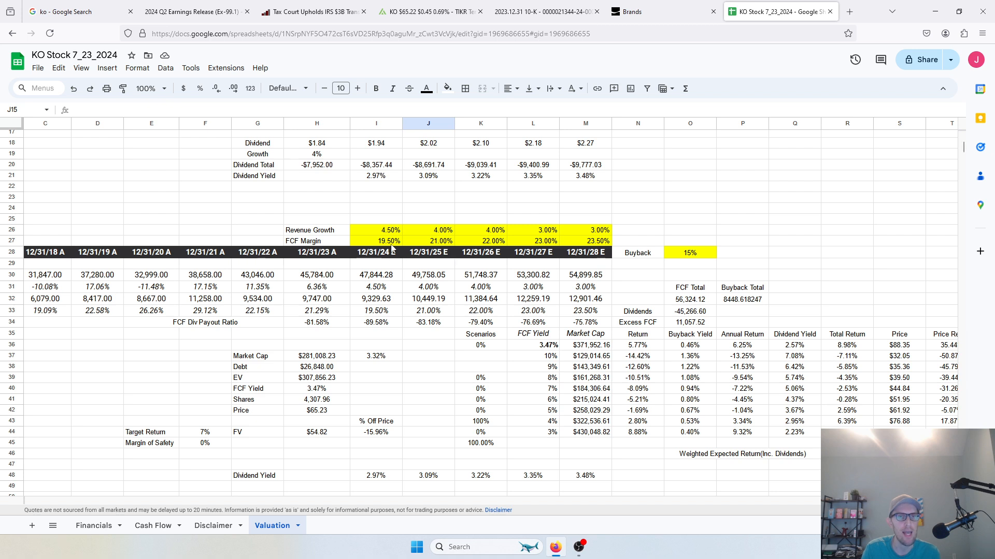
{"action": "left_click", "coordinate": [375, 230]}
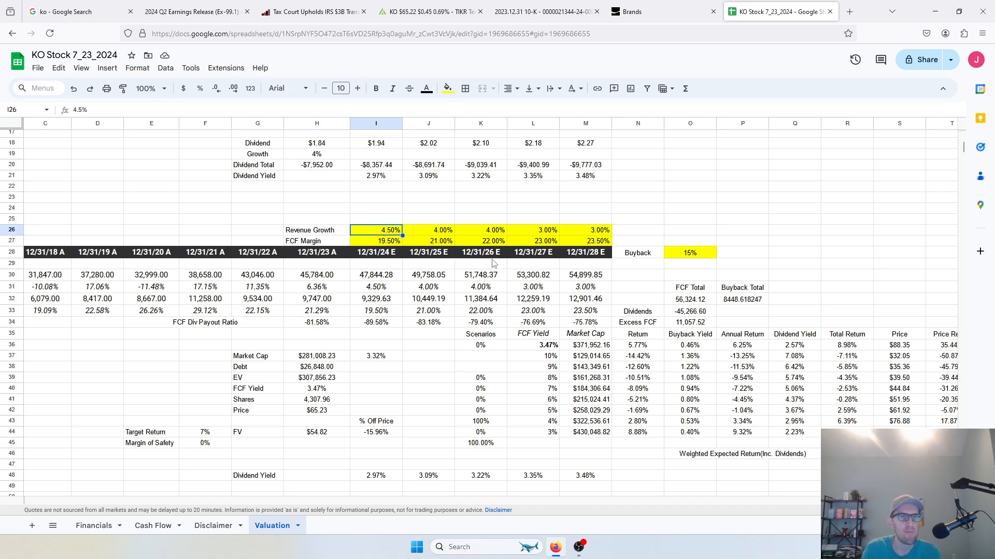
{"action": "left_click", "coordinate": [428, 230]}
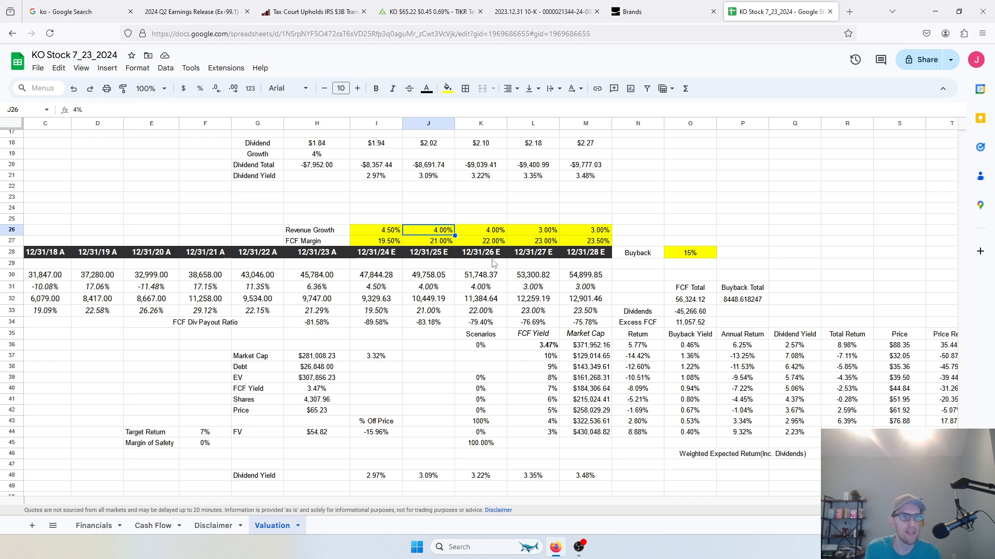
Check the 2026, 2027 and 2028 FCF margin assumptions.
{"action": "left_click", "coordinate": [480, 240]}
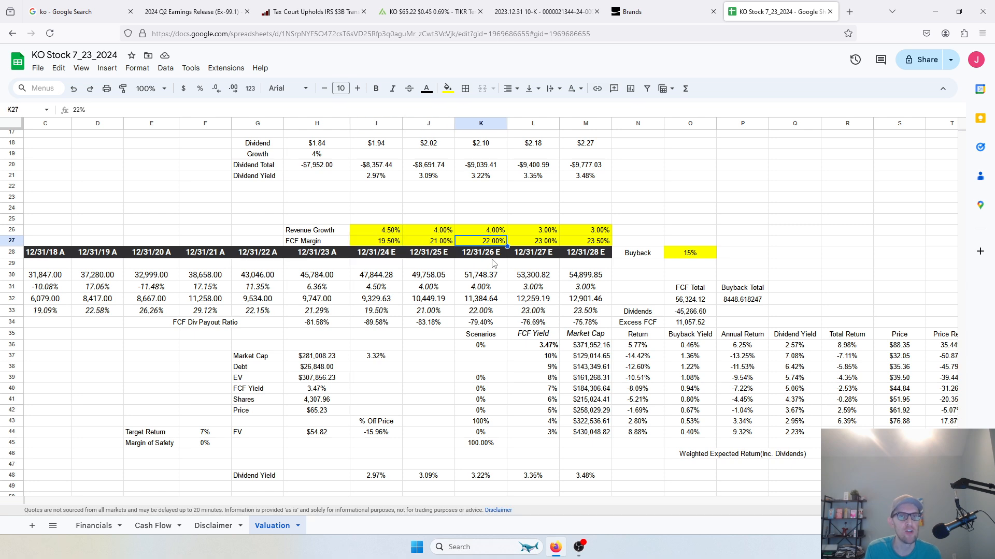
{"action": "left_click", "coordinate": [533, 241]}
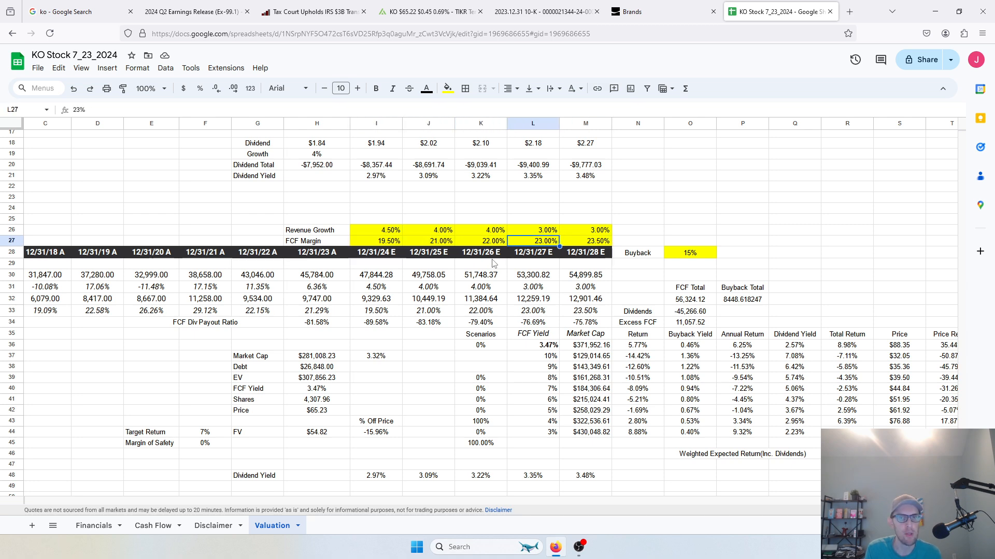
{"action": "left_click", "coordinate": [584, 241]}
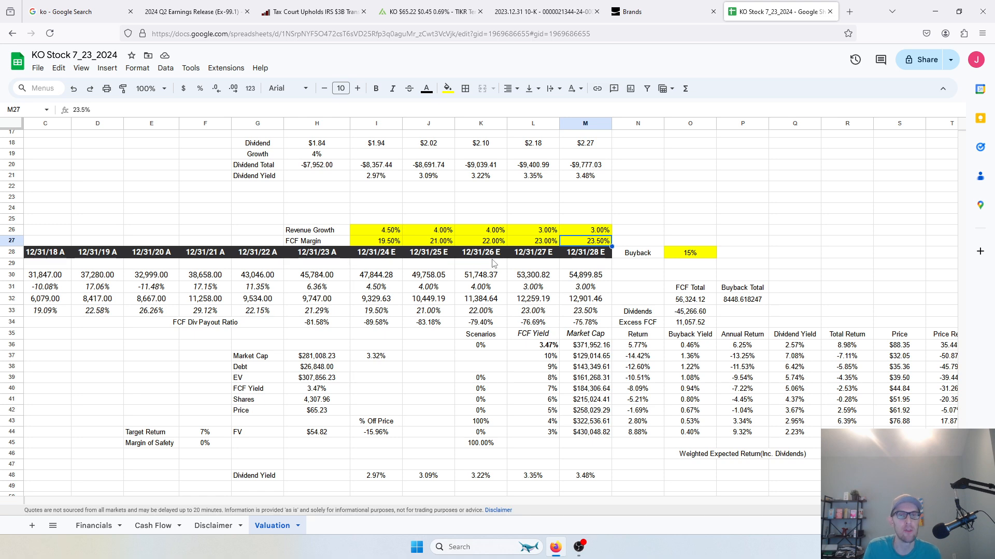
{"action": "scroll", "scroll_direction": "down", "scroll_amount": 3}
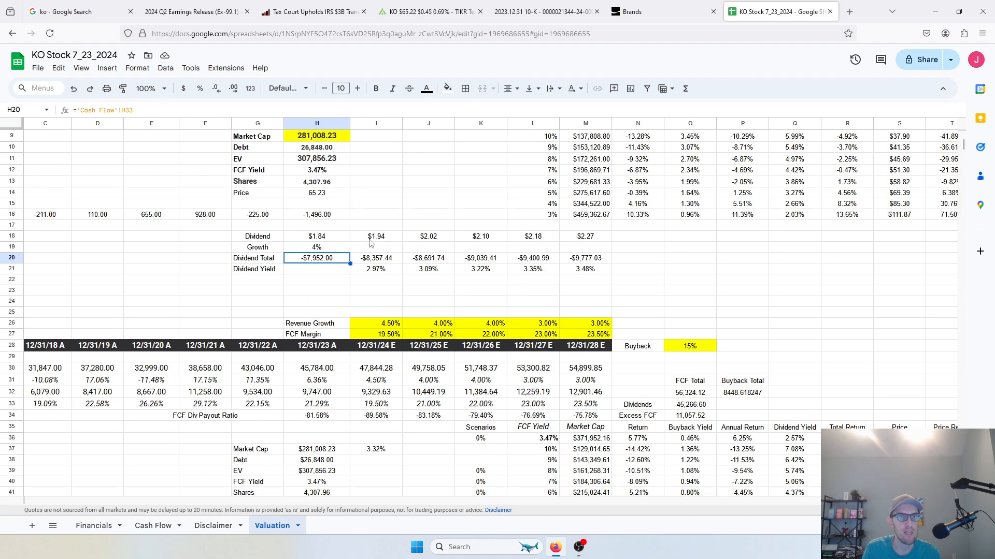
{"action": "mouse_move", "coordinate": [319, 390]}
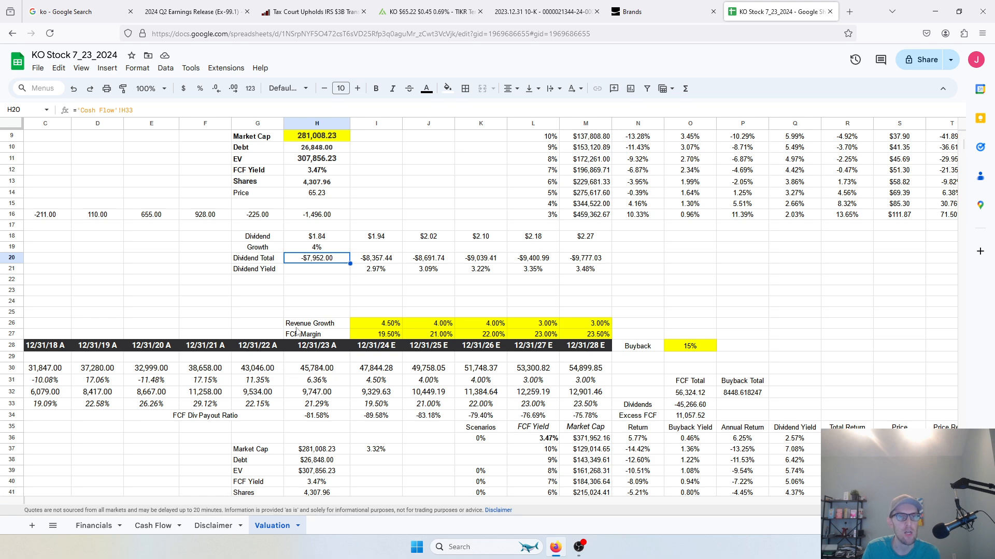
{"action": "left_click", "coordinate": [317, 247]}
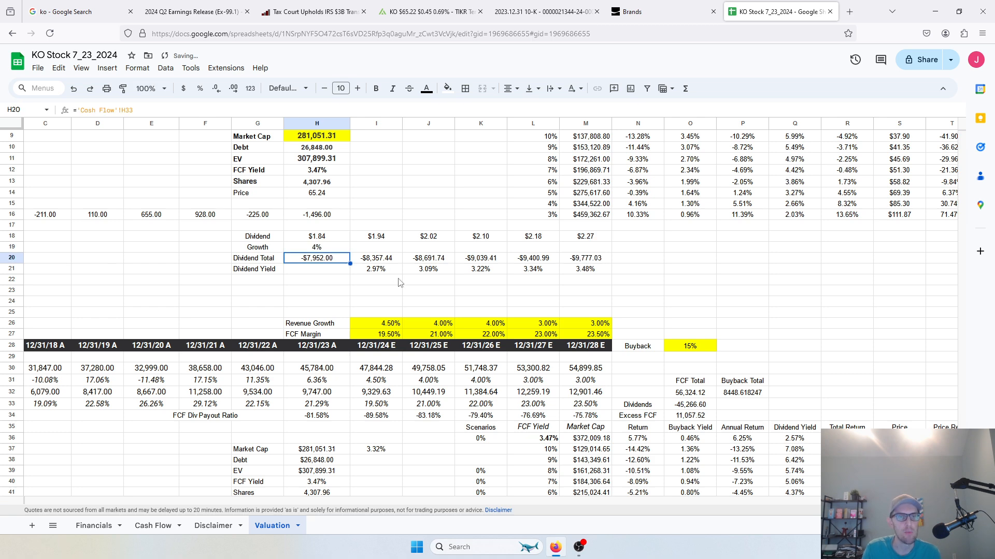
{"action": "left_click", "coordinate": [376, 268]}
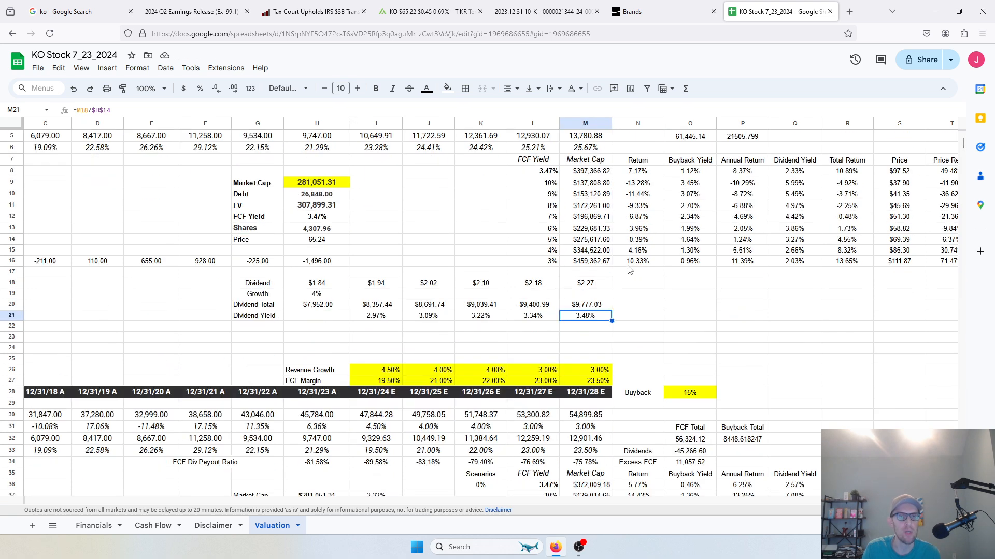
{"action": "scroll", "scroll_direction": "down", "scroll_amount": 3}
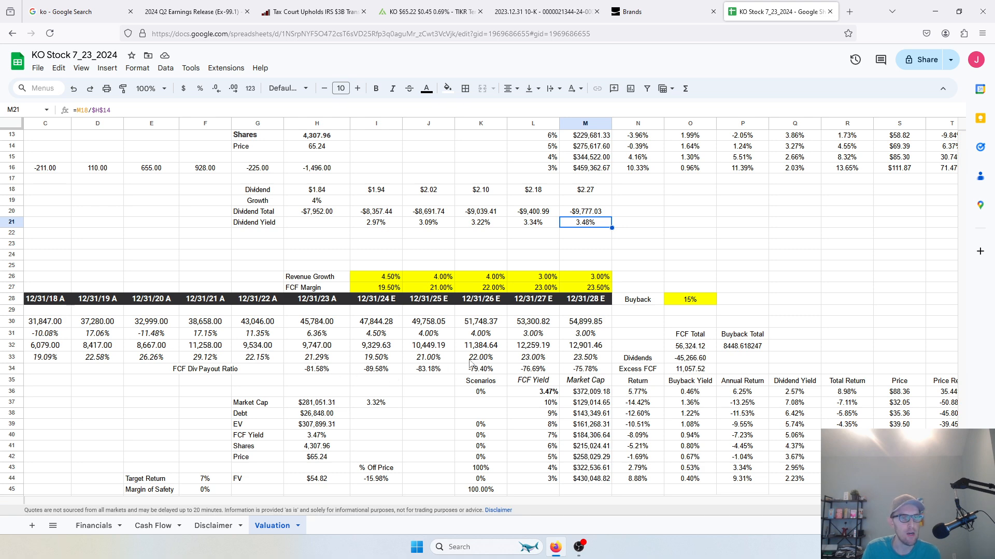
{"action": "mouse_move", "coordinate": [685, 371]}
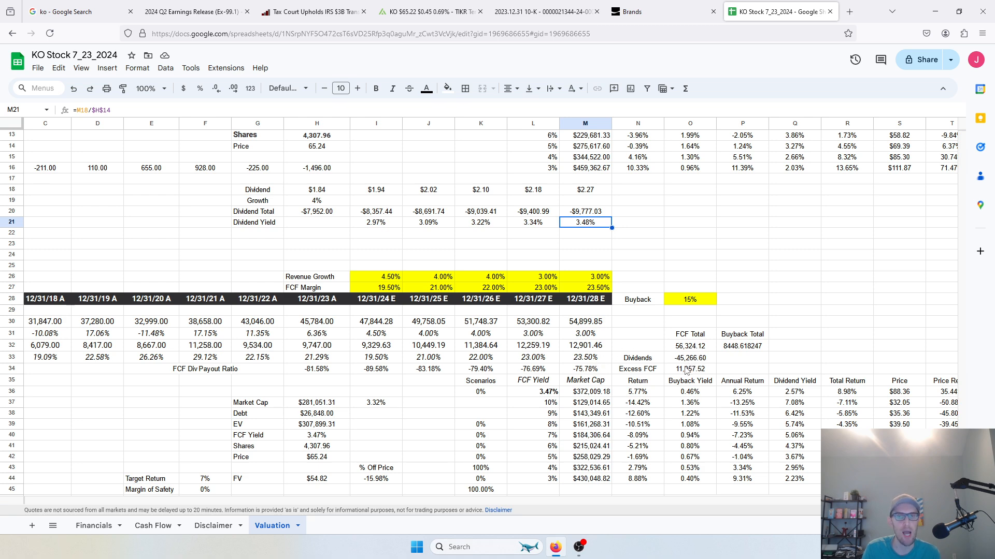
{"action": "left_click", "coordinate": [689, 299]}
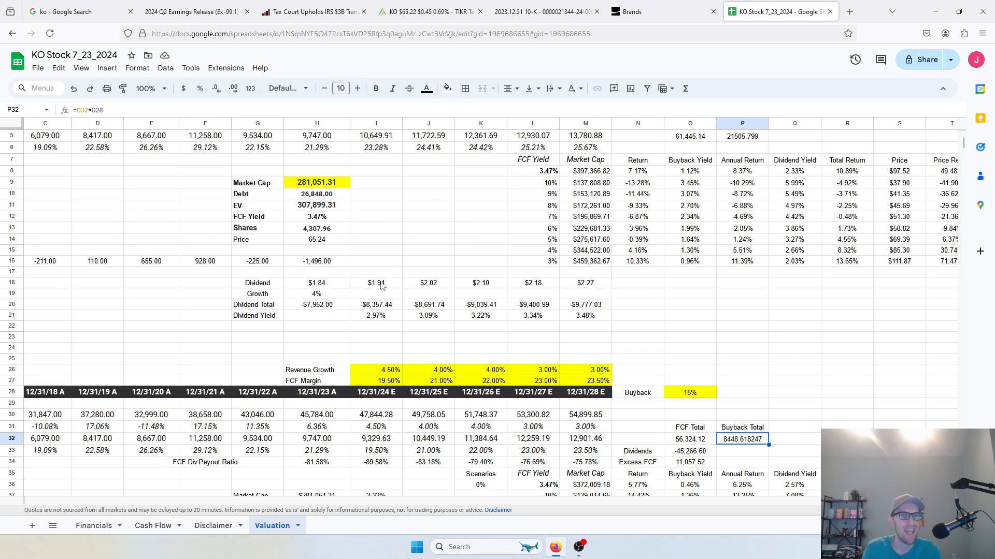
{"action": "mouse_move", "coordinate": [519, 460]}
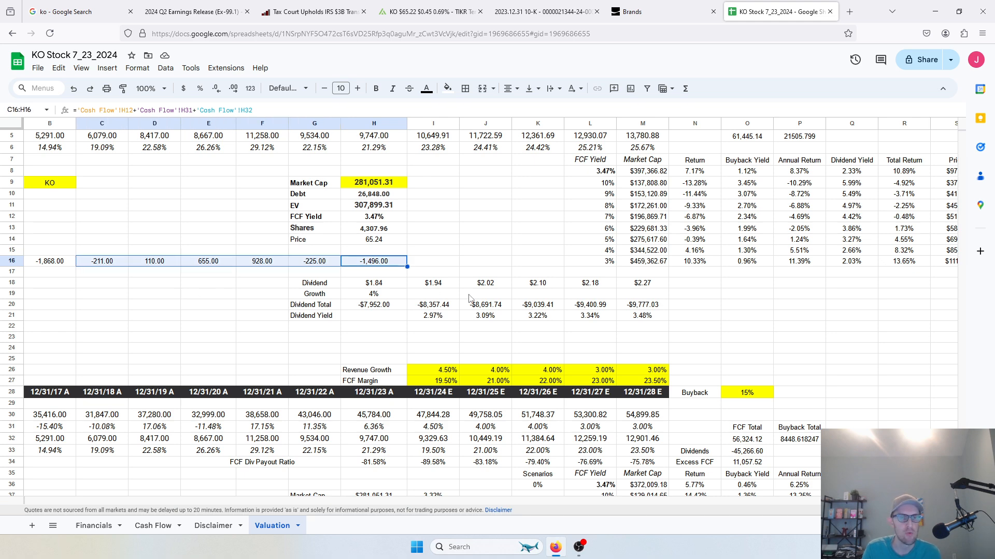
{"action": "mouse_move", "coordinate": [461, 295]}
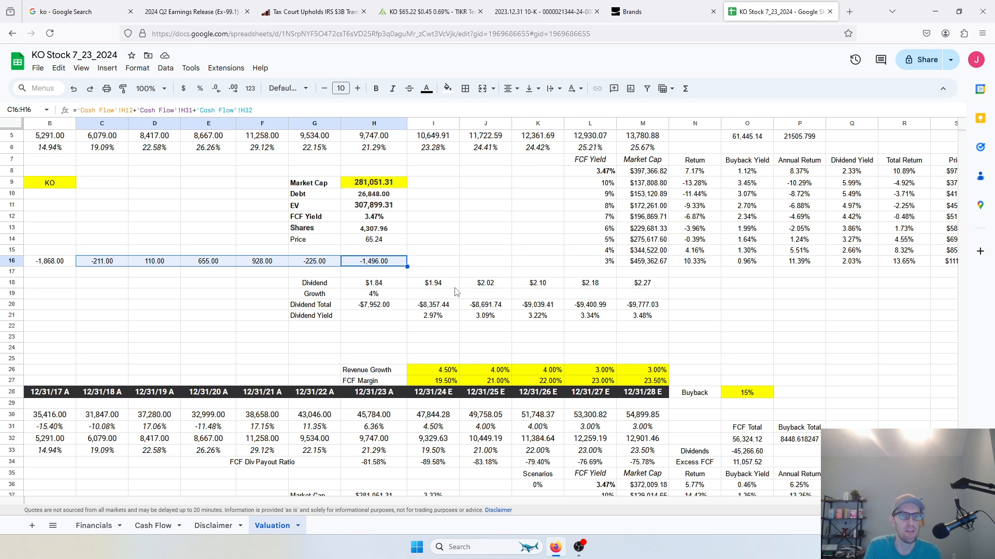
{"action": "scroll", "scroll_direction": "down", "scroll_amount": 3}
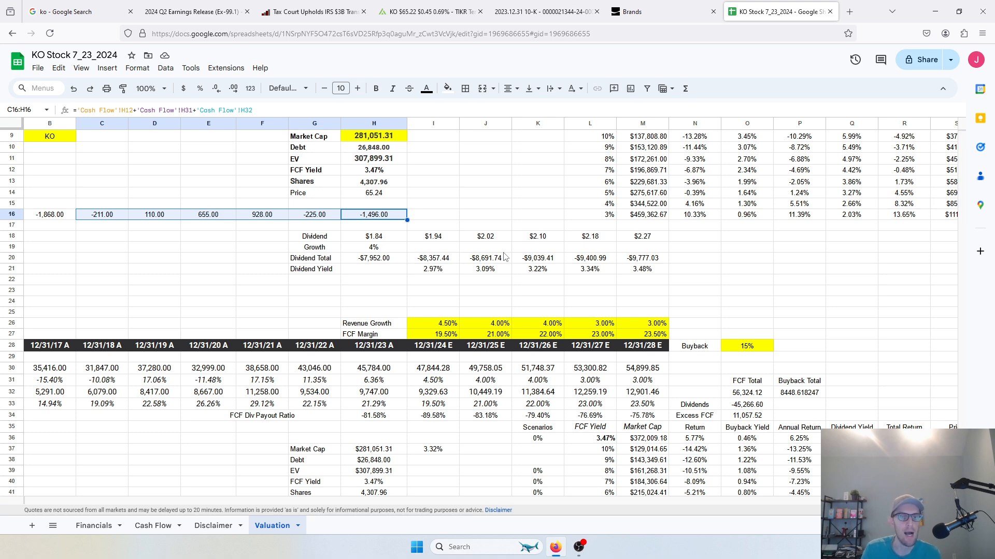
{"action": "mouse_move", "coordinate": [565, 241]}
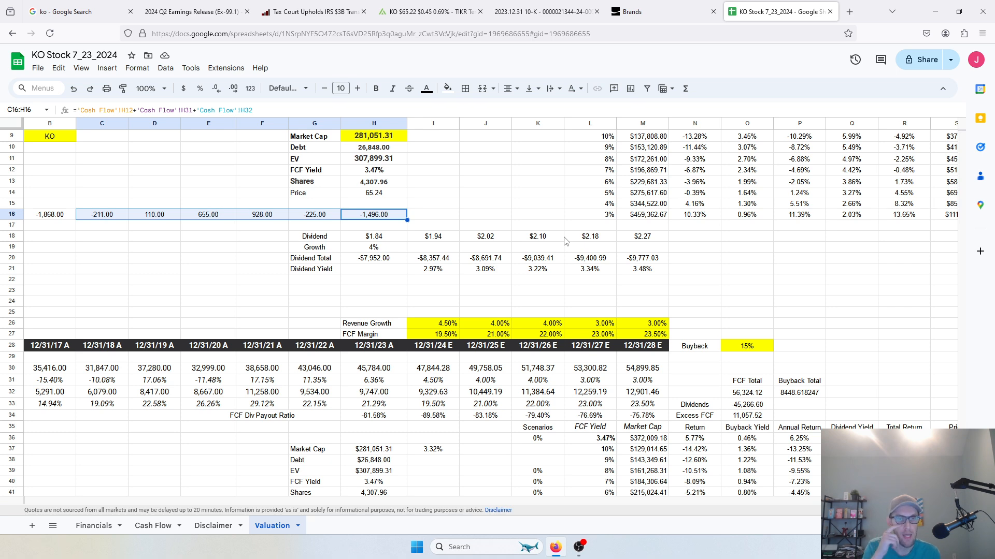
{"action": "scroll", "scroll_direction": "down", "scroll_amount": 3}
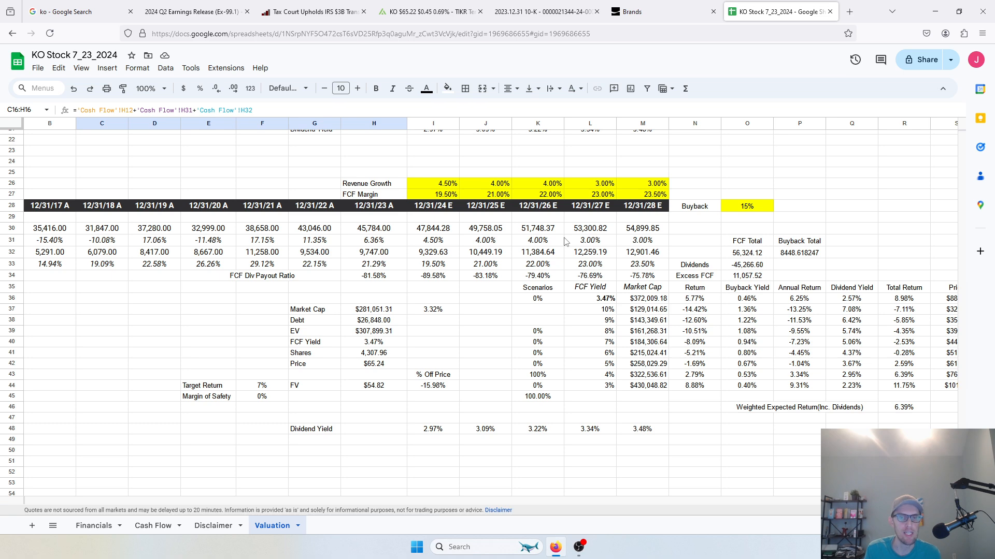
{"action": "left_click", "coordinate": [589, 374]}
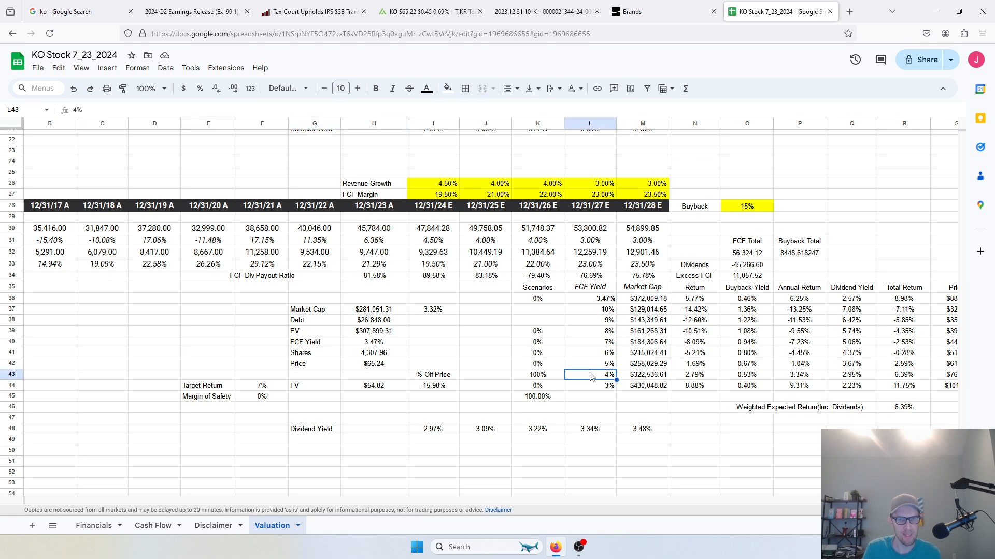
{"action": "left_click", "coordinate": [536, 374]}
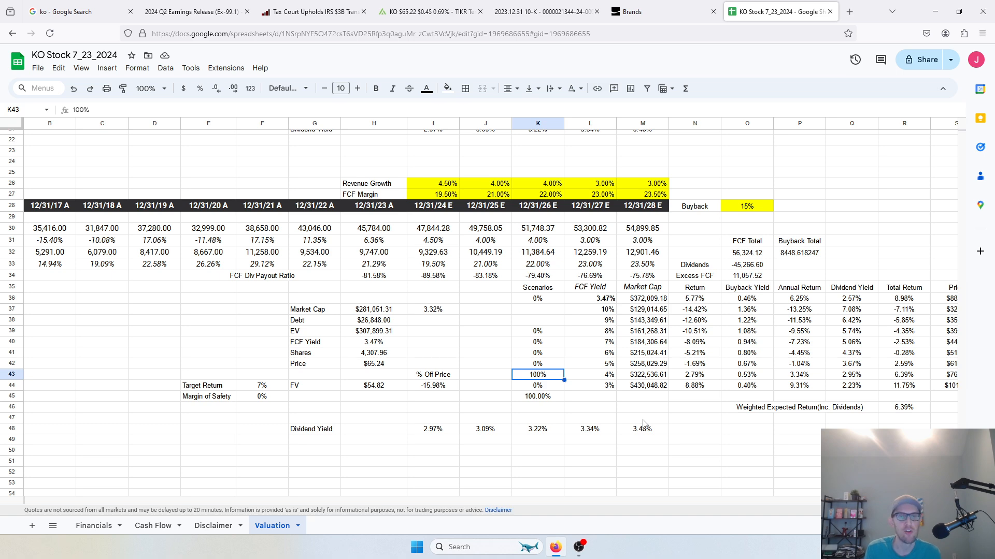
{"action": "left_click", "coordinate": [588, 385]}
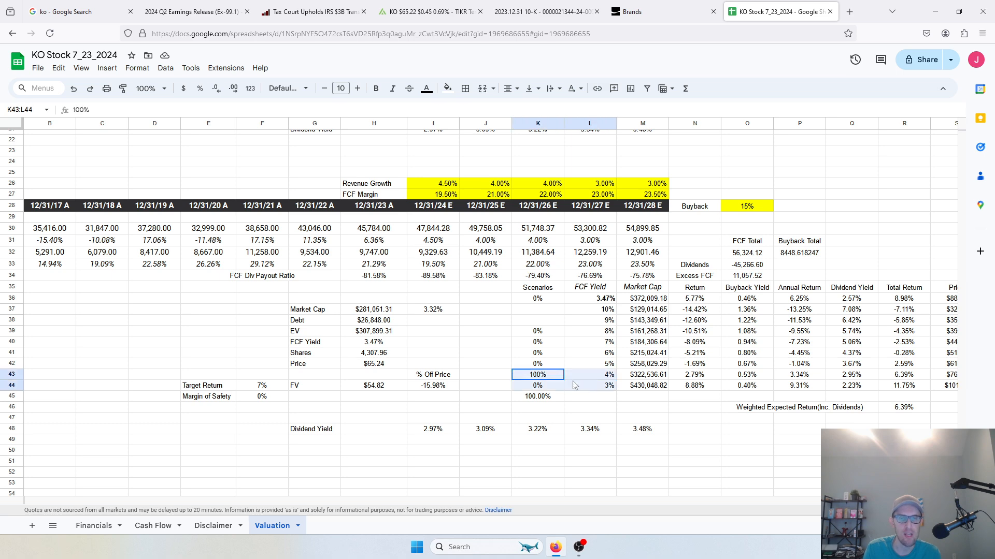
{"action": "left_click", "coordinate": [260, 385]}
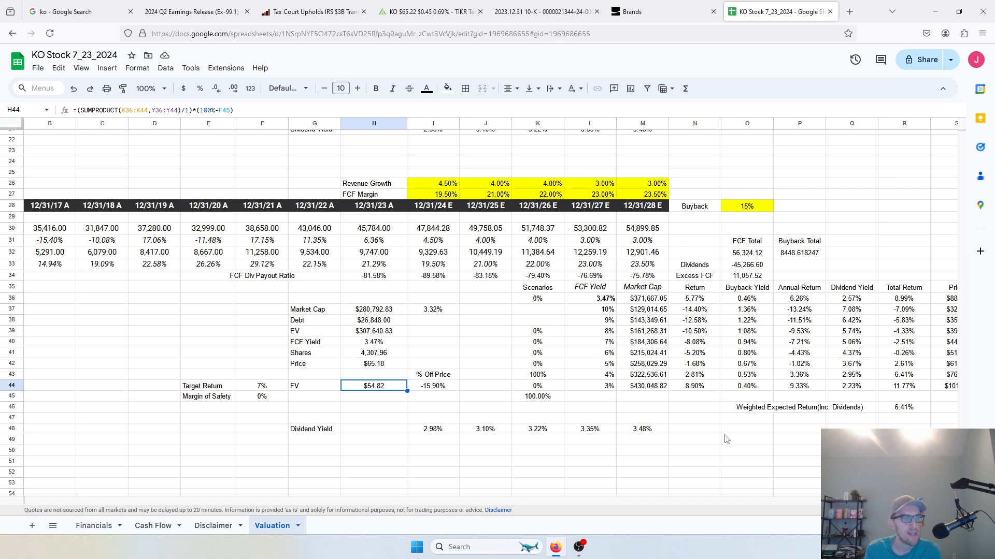
{"action": "mouse_move", "coordinate": [770, 420]}
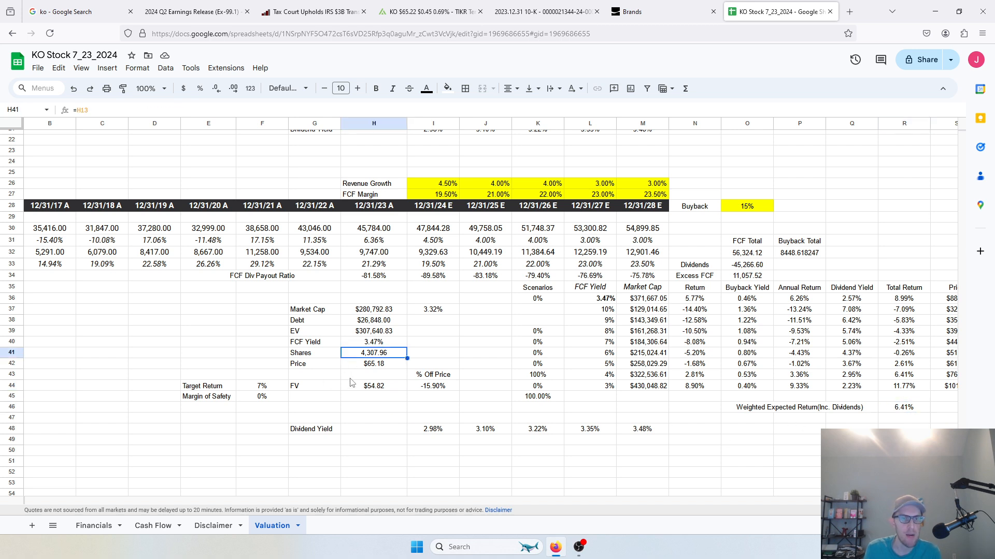
{"action": "mouse_move", "coordinate": [900, 410]}
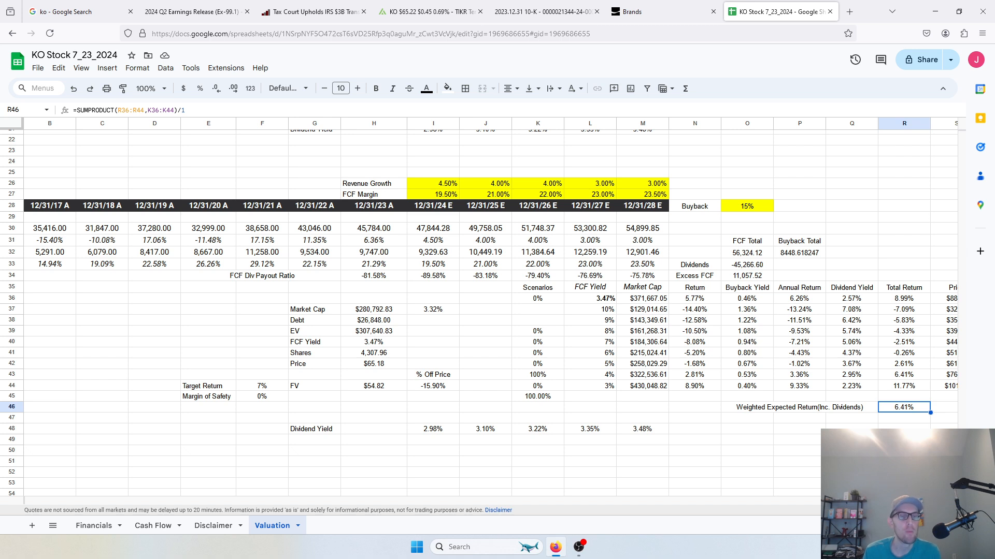
{"action": "mouse_move", "coordinate": [740, 467]}
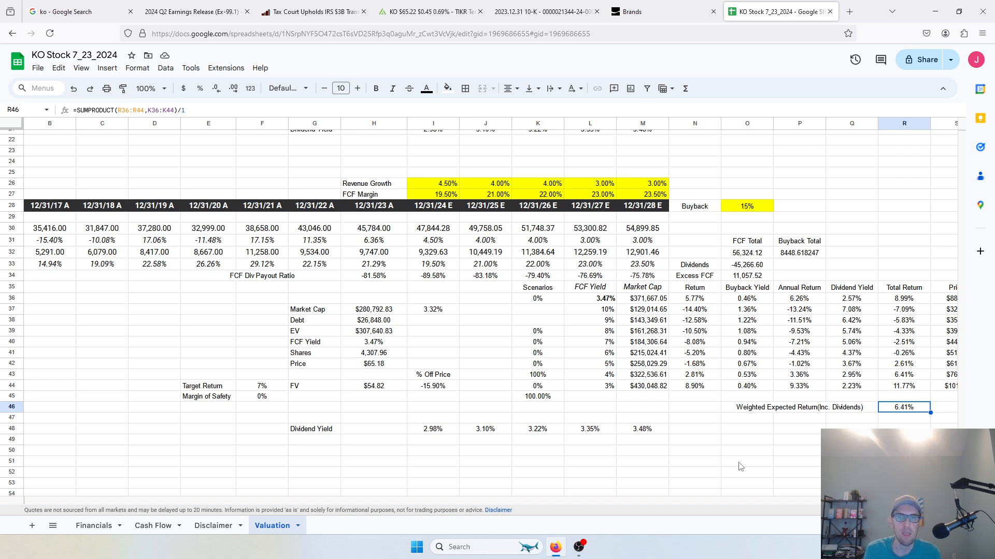
{"action": "mouse_move", "coordinate": [734, 466]}
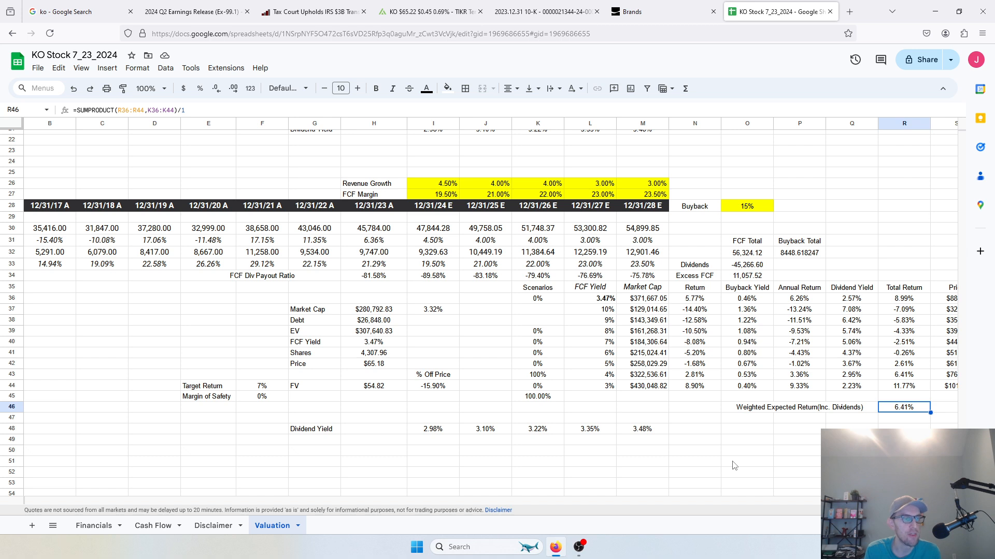
{"action": "mouse_move", "coordinate": [713, 457]}
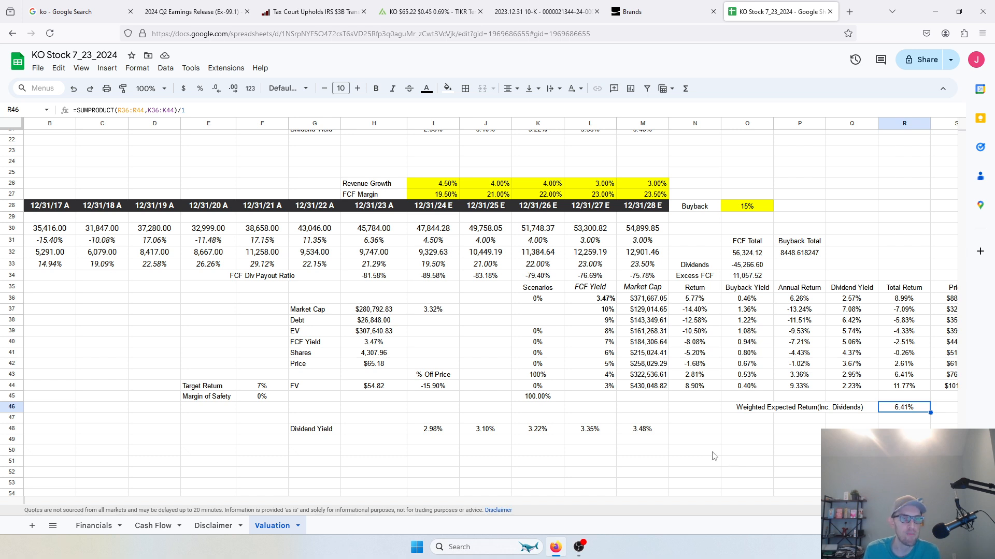
{"action": "mouse_move", "coordinate": [269, 390]}
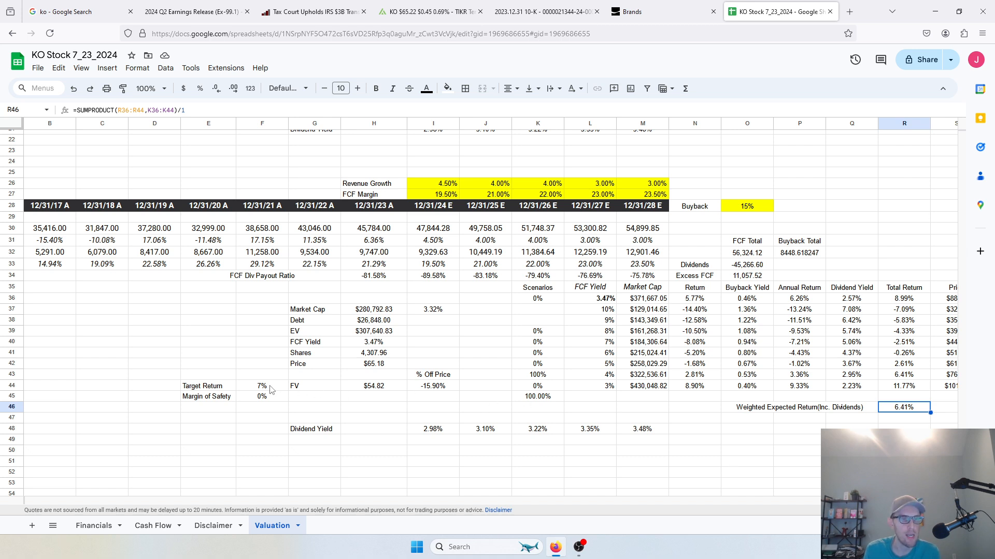
Set Target Return F44 to 10%, try 12%, revert to 10%, then inspect projected price.
{"action": "left_click", "coordinate": [261, 386]}
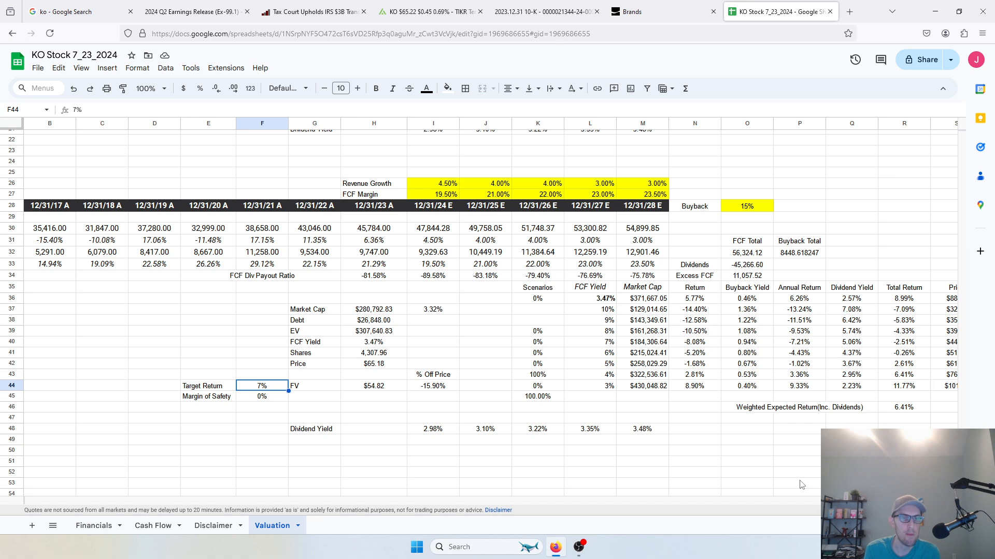
{"action": "type", "text": "10%"}
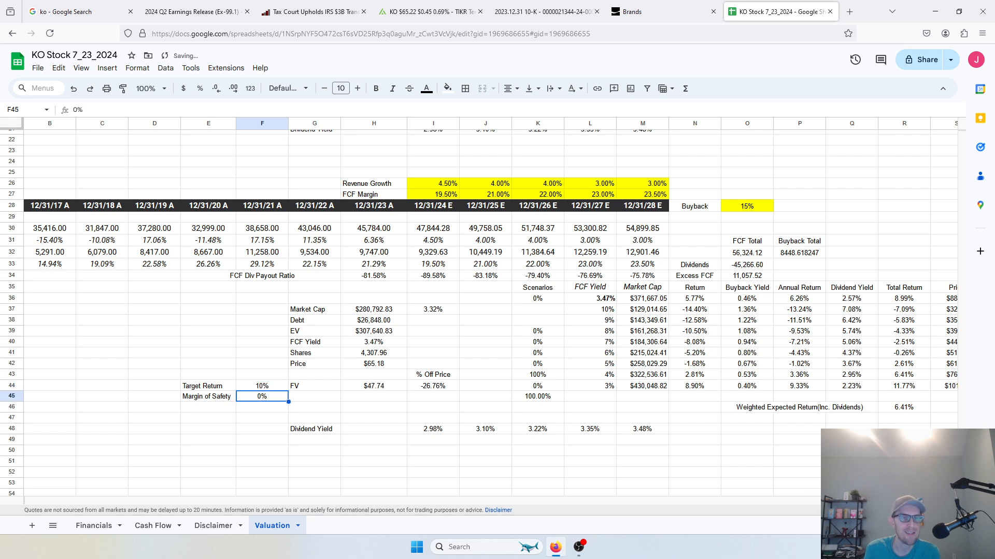
{"action": "left_click", "coordinate": [261, 386]}
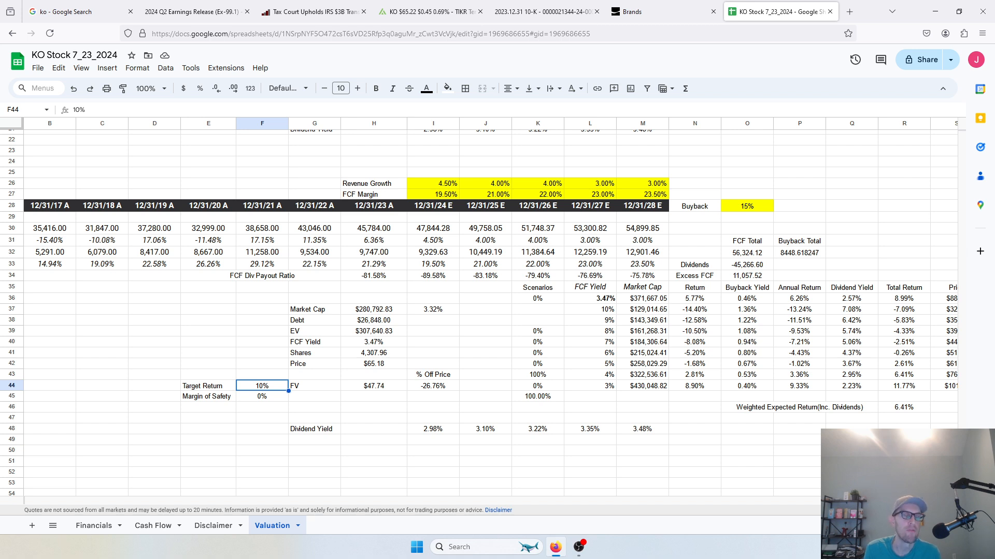
{"action": "type", "text": "1%"}
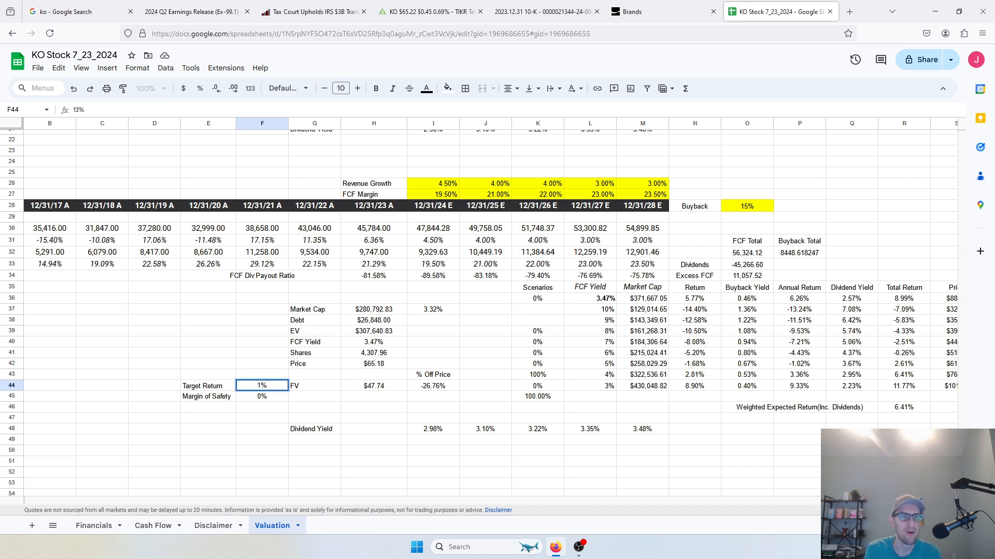
{"action": "type", "text": "12%"}
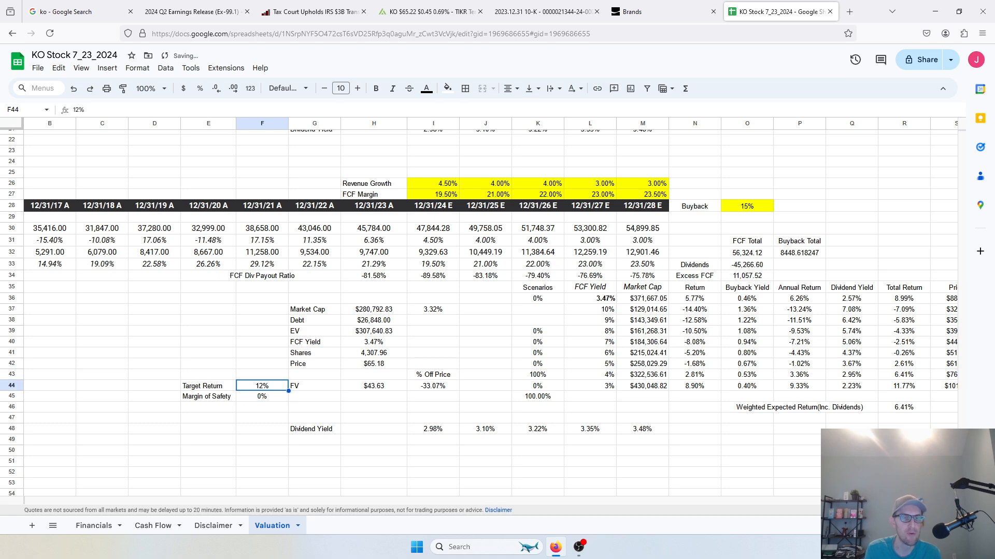
{"action": "left_click", "coordinate": [537, 385]}
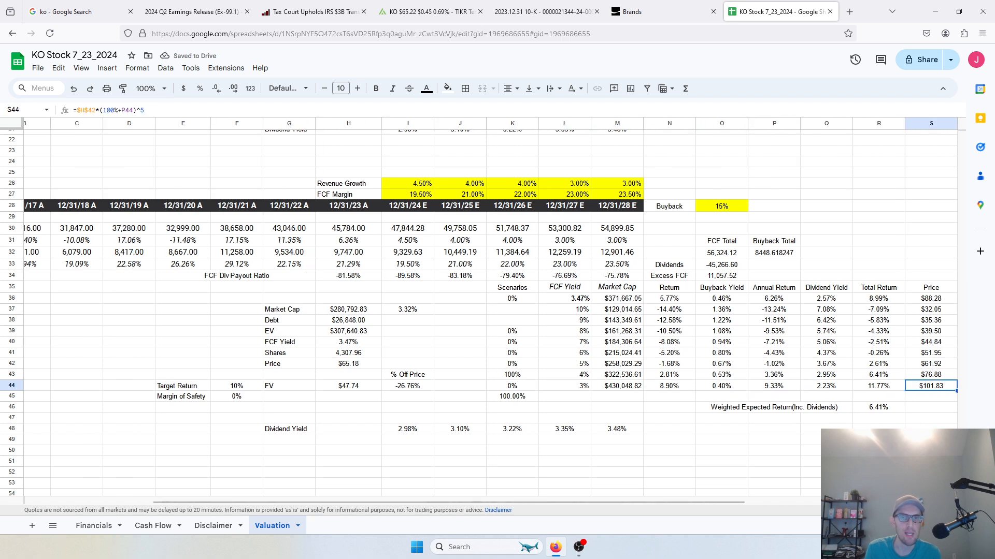
{"action": "left_click", "coordinate": [774, 385]}
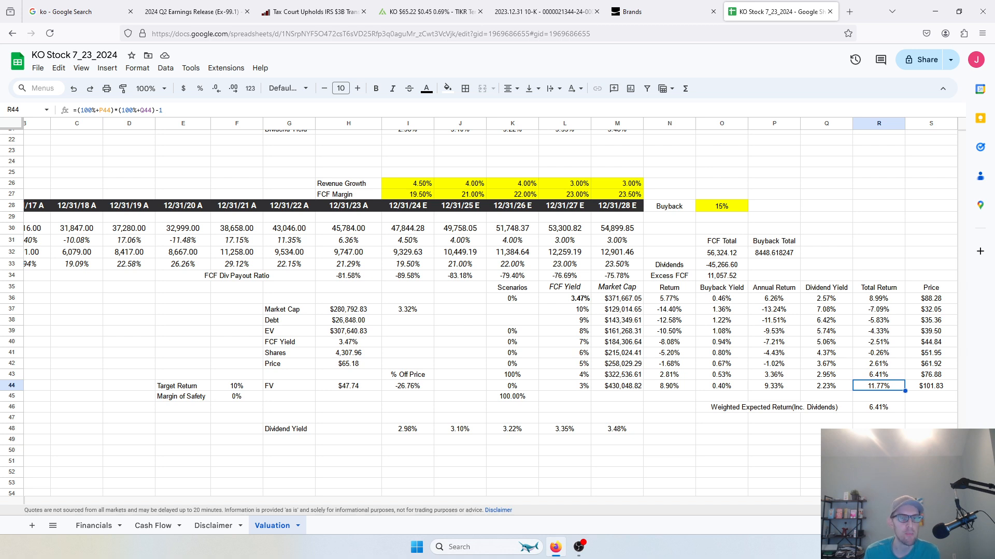
{"action": "mouse_move", "coordinate": [804, 375]}
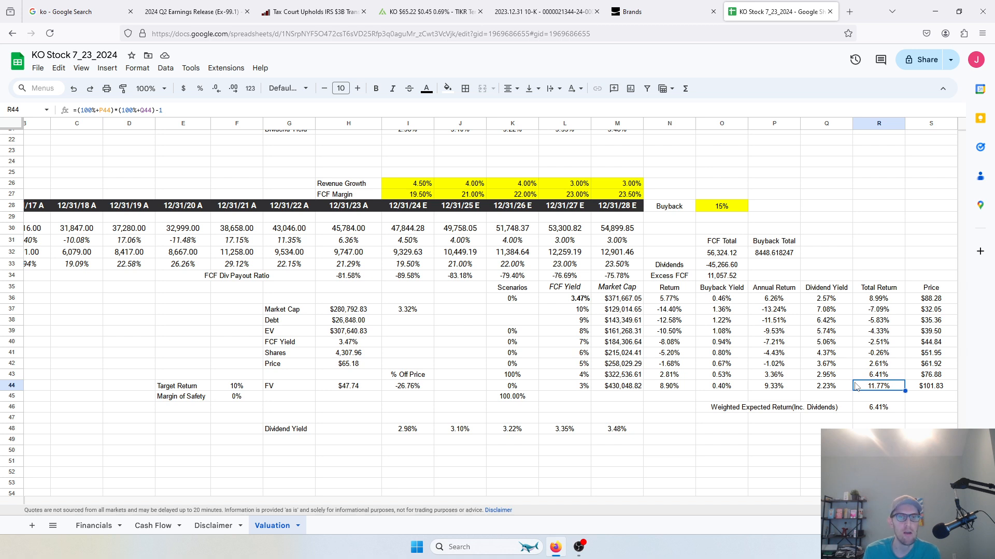
Enter 7% in the Target Return cell F44.
{"action": "left_click", "coordinate": [236, 386]}
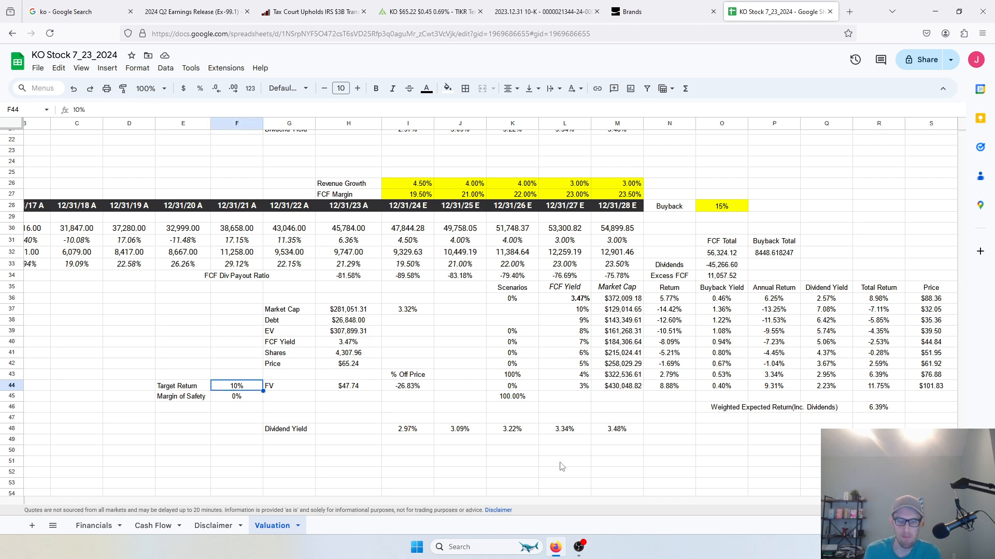
{"action": "type", "text": "7%"}
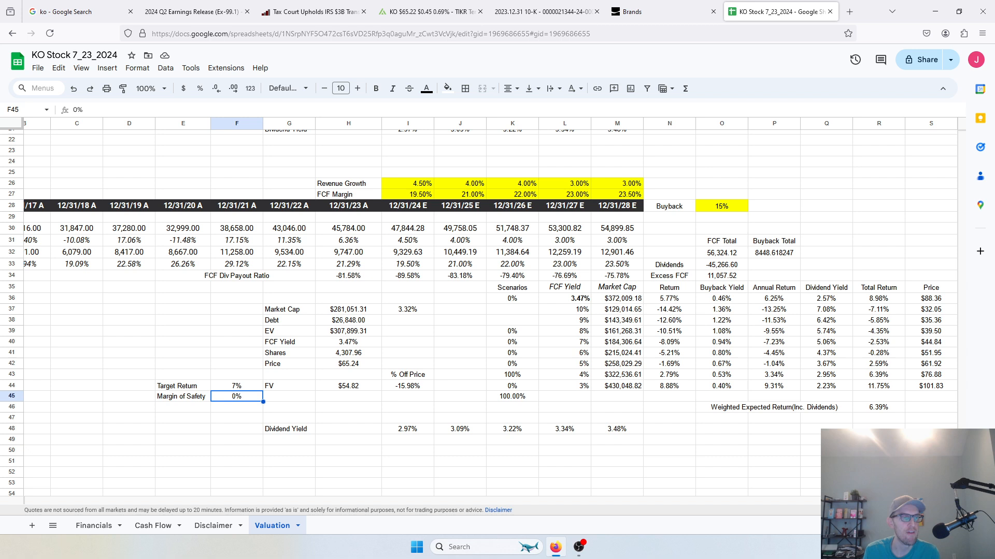
{"action": "mouse_move", "coordinate": [446, 336]}
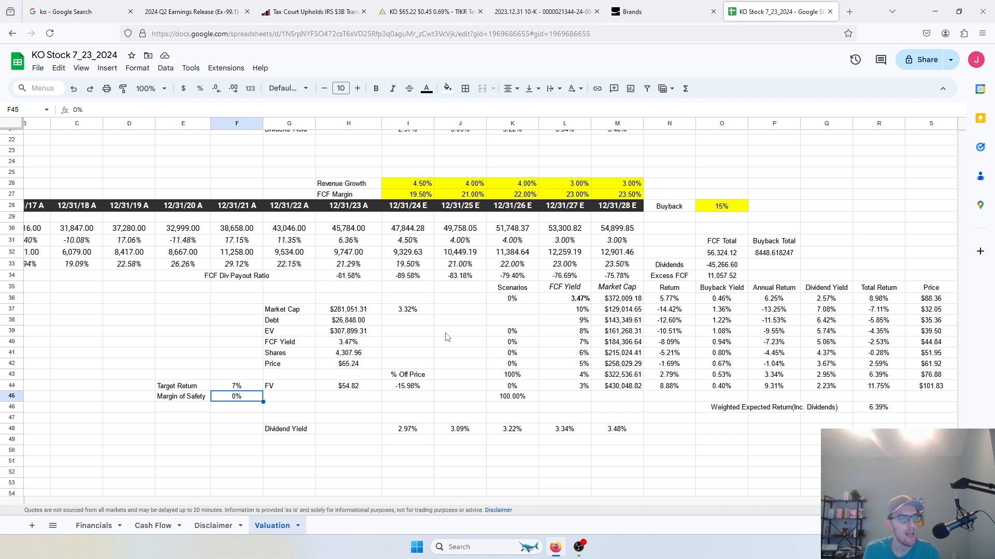